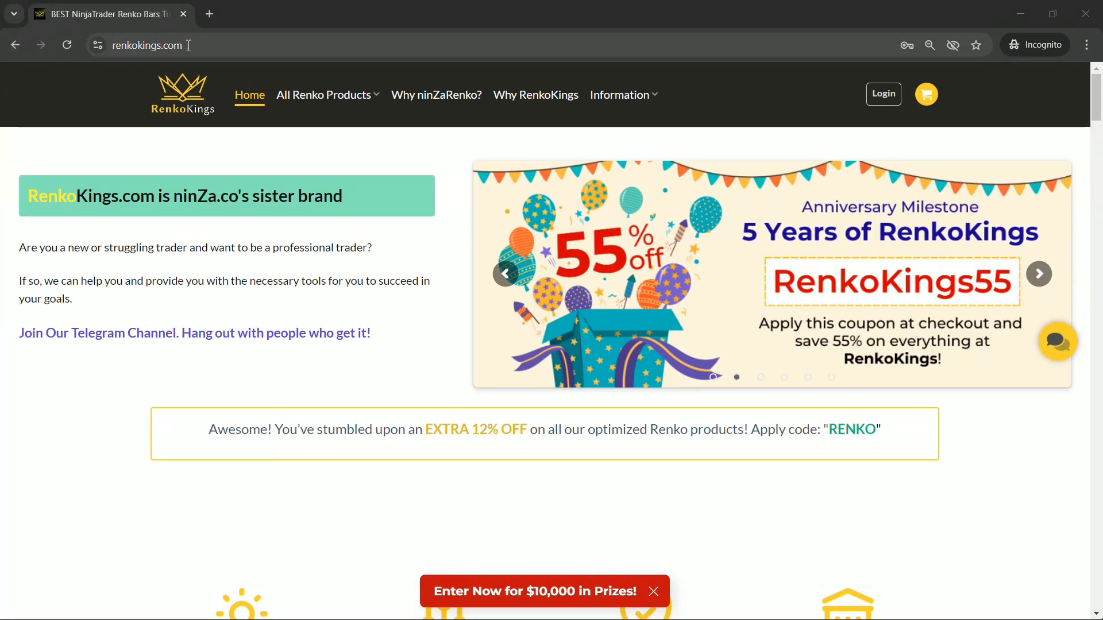
Step: Scroll the RenkoKings home page and open the SuperTrend RK product page in a new tab
{"action": "scroll", "scroll_direction": "down", "scroll_amount": 3}
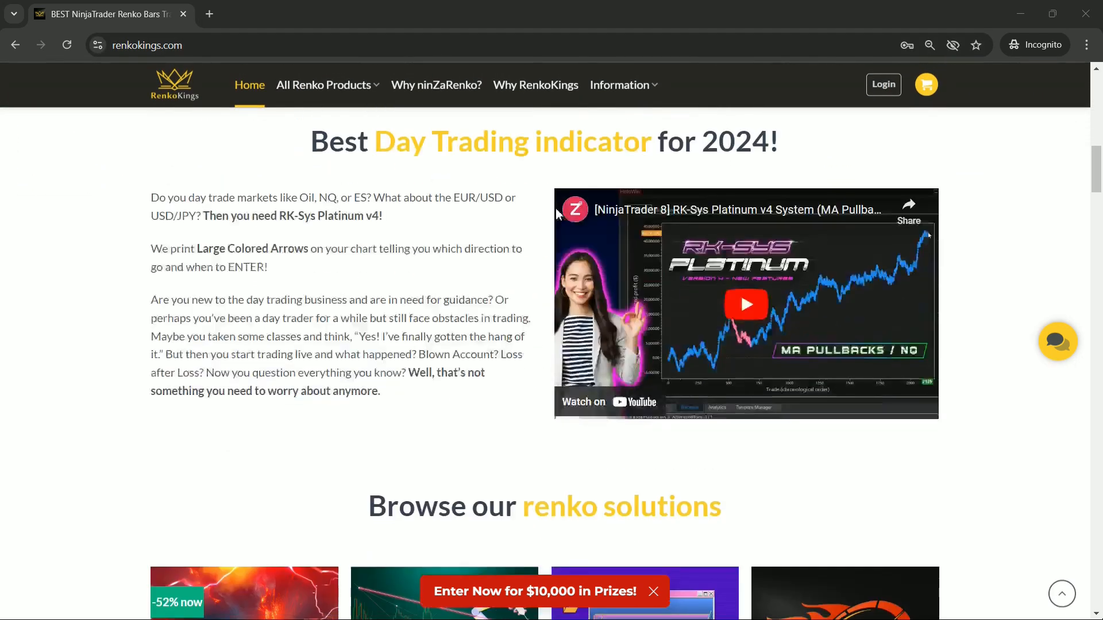
{"action": "scroll", "scroll_direction": "down", "scroll_amount": 3}
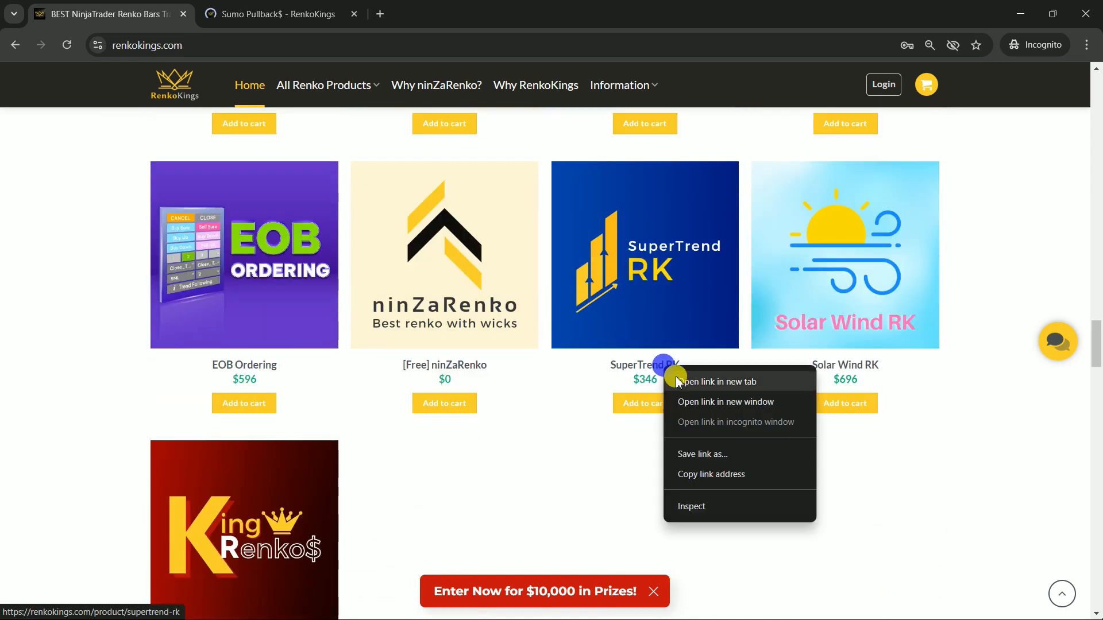
{"action": "left_click", "coordinate": [716, 382]}
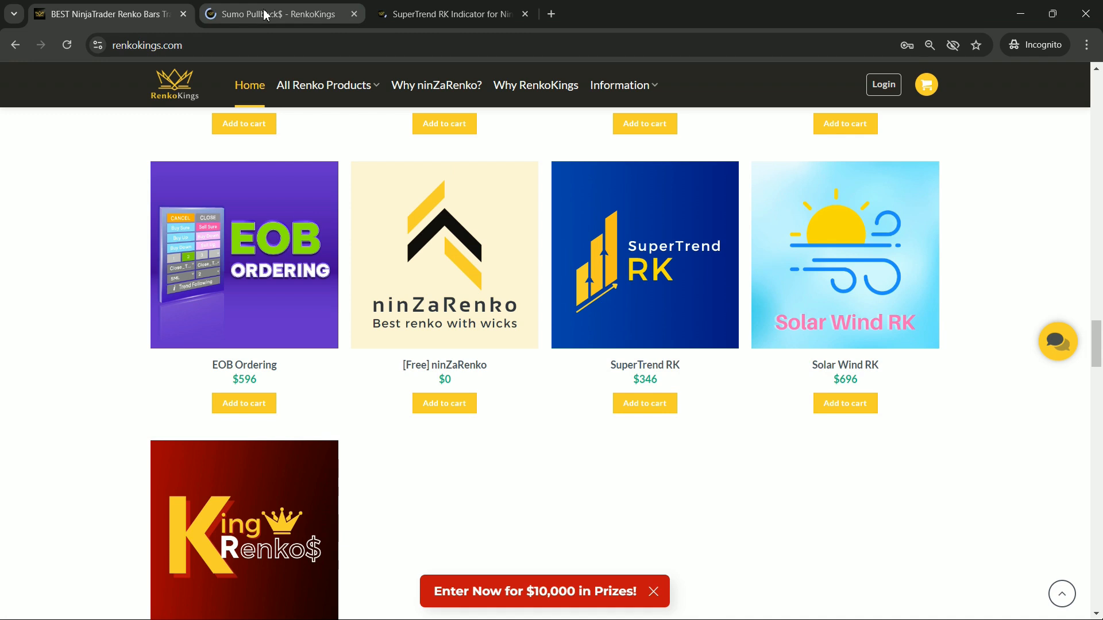
Step: Read the Sumo Pullback$ Signal_Trade description, then browse the SuperTrend RK page
{"action": "left_click", "coordinate": [274, 13]}
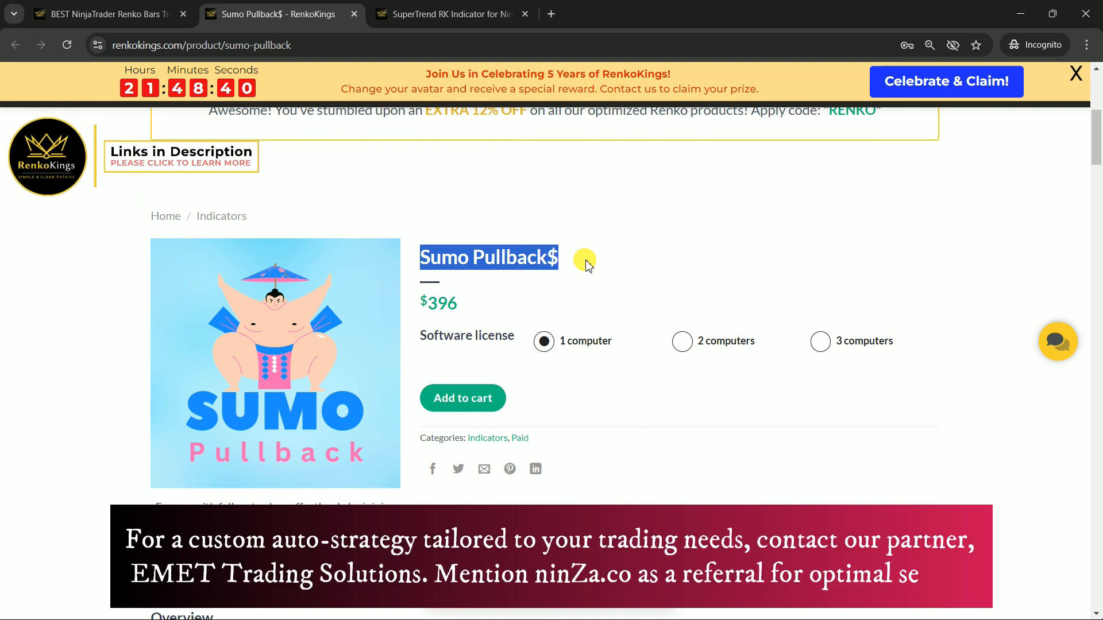
{"action": "scroll", "scroll_direction": "down", "scroll_amount": 3}
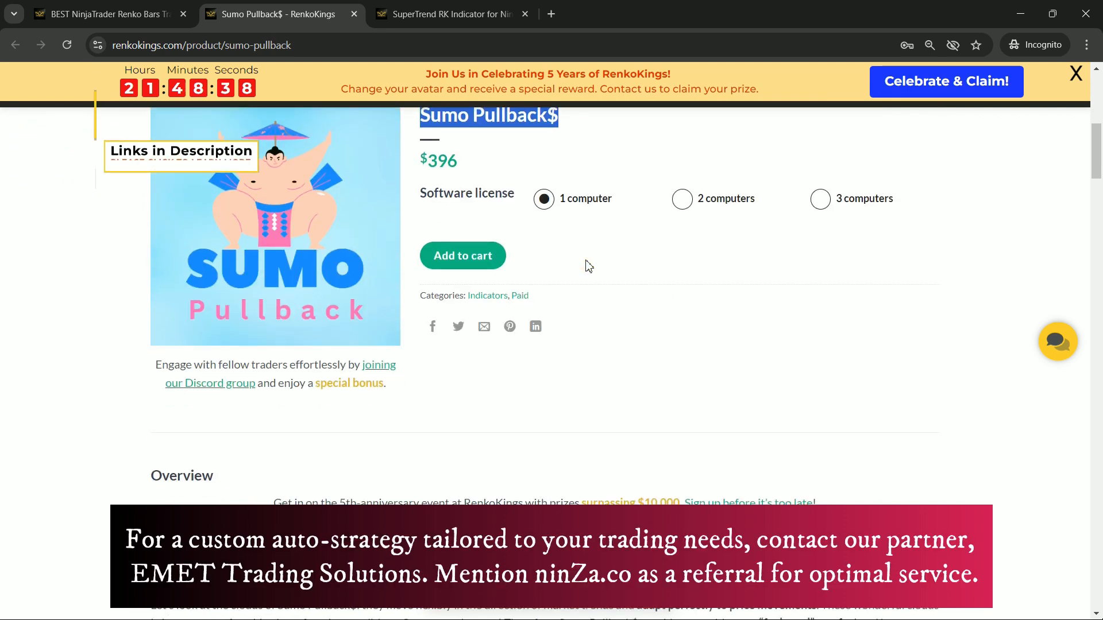
{"action": "scroll", "scroll_direction": "down", "scroll_amount": 3}
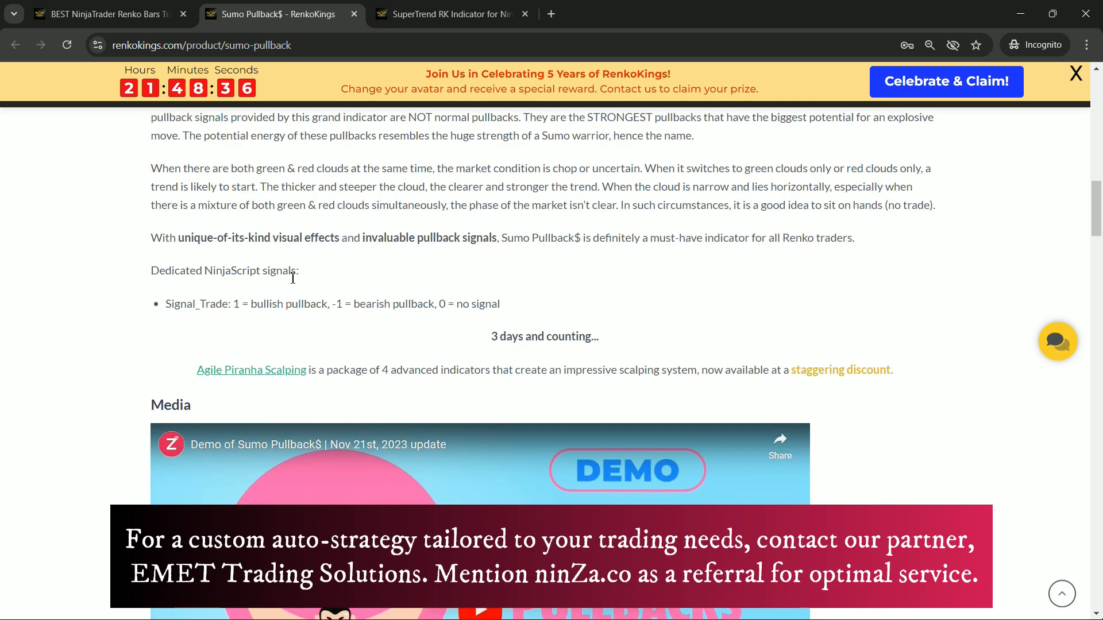
{"action": "left_click_drag", "start_coordinate": [164, 303], "coordinate": [484, 303]}
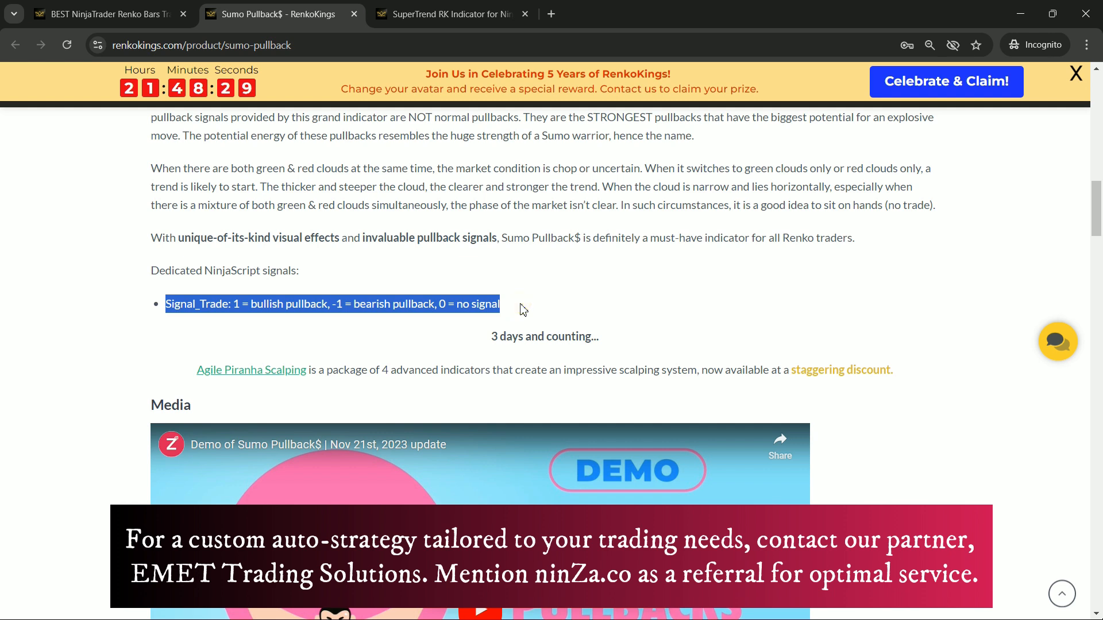
{"action": "left_click", "coordinate": [452, 14]}
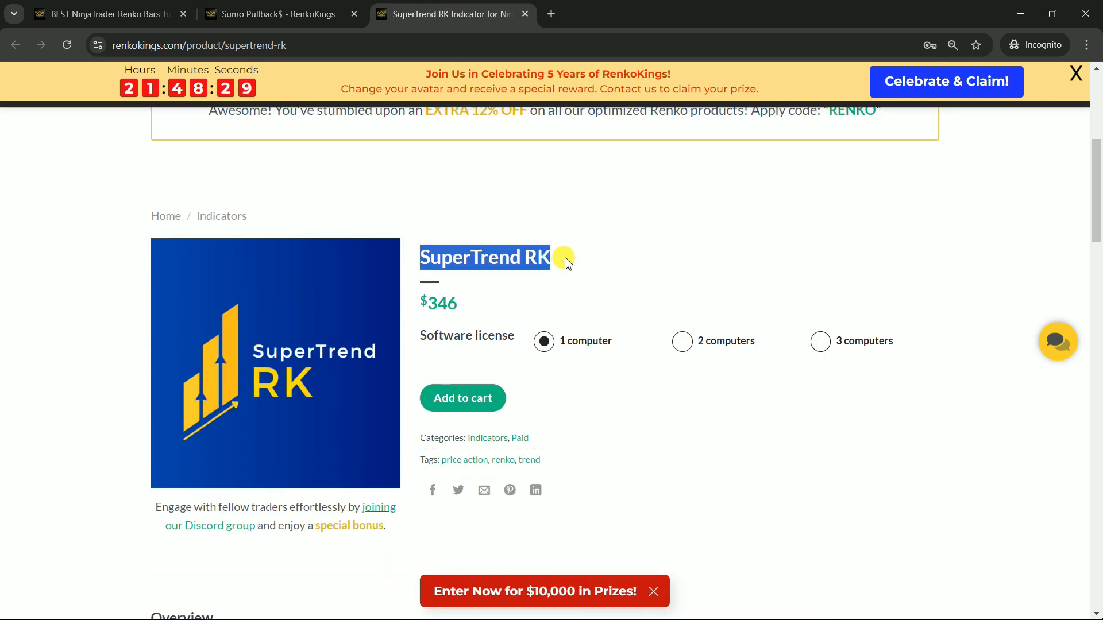
{"action": "scroll", "scroll_direction": "down", "scroll_amount": 3}
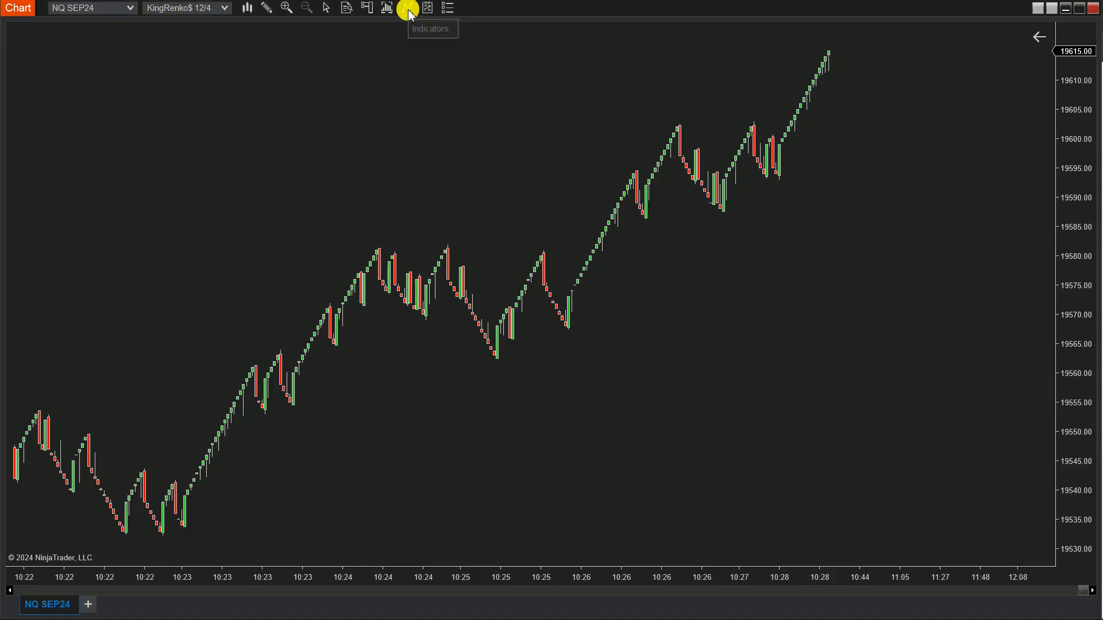
Step: Add RenkoKings_SuperTrendRK to the NQ chart with Offset Multiplier 60, Logo and Instruction unchecked
{"action": "left_click", "coordinate": [408, 8]}
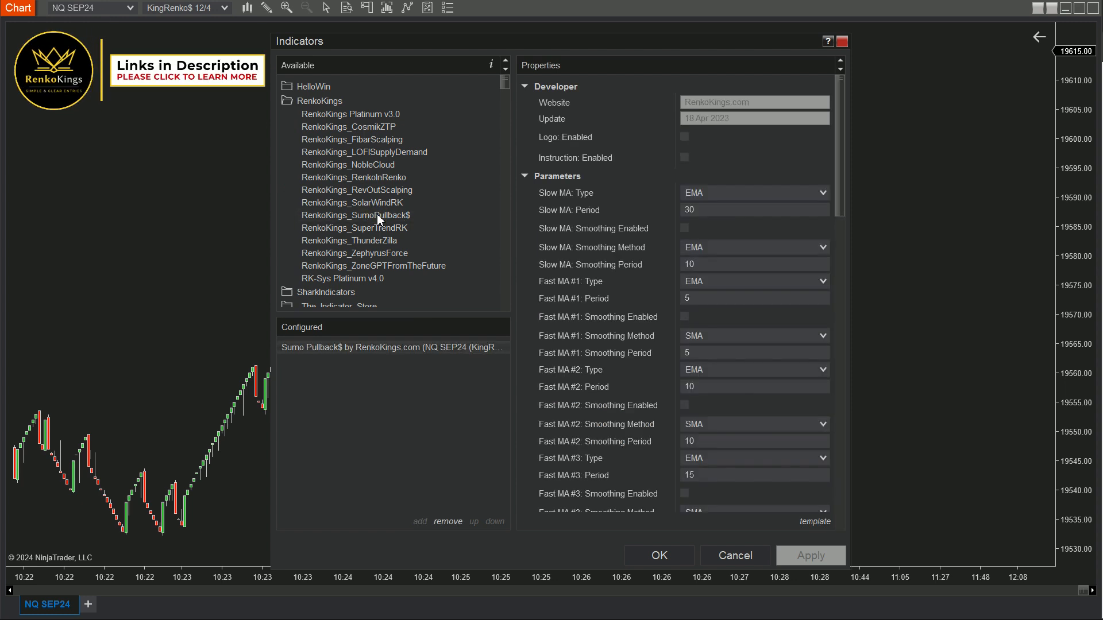
{"action": "left_click", "coordinate": [354, 228]}
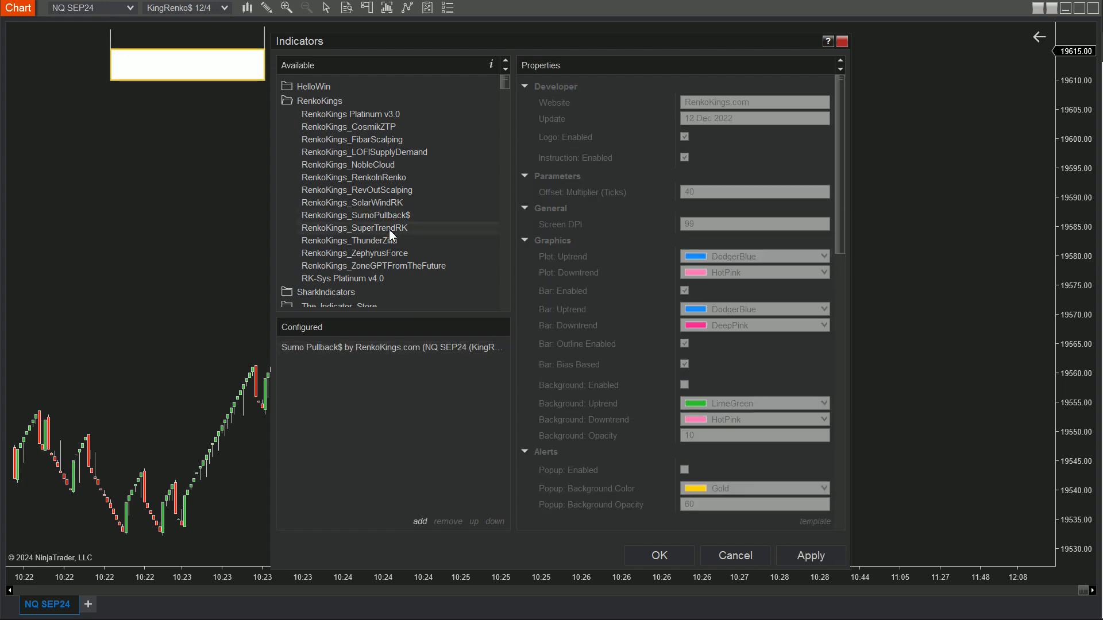
{"action": "double_click", "coordinate": [354, 227]}
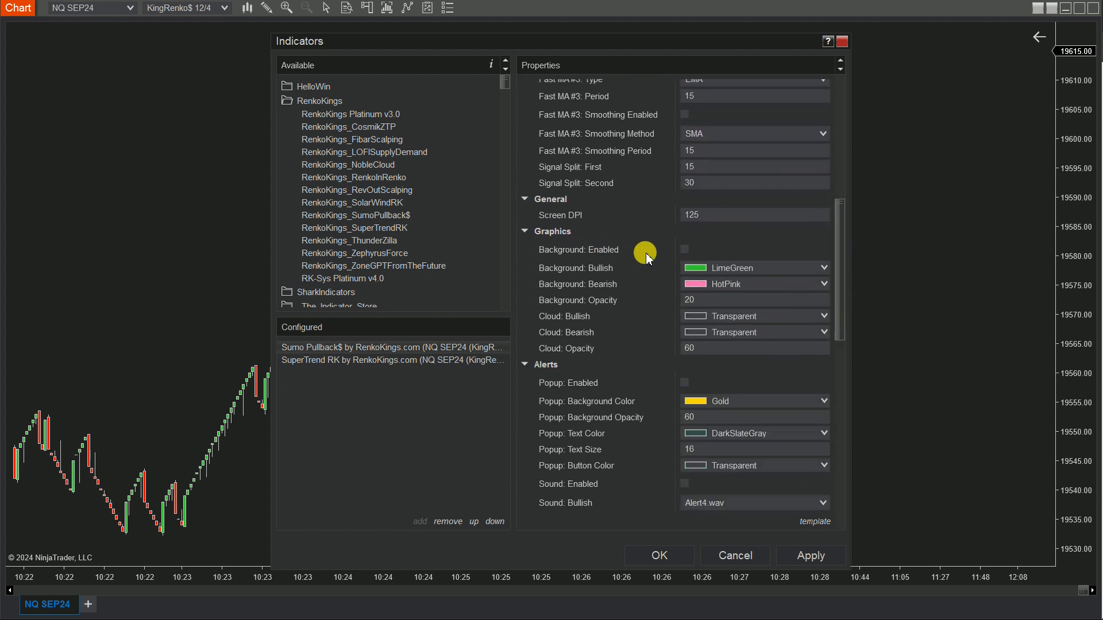
{"action": "scroll", "scroll_direction": "down", "scroll_amount": 3}
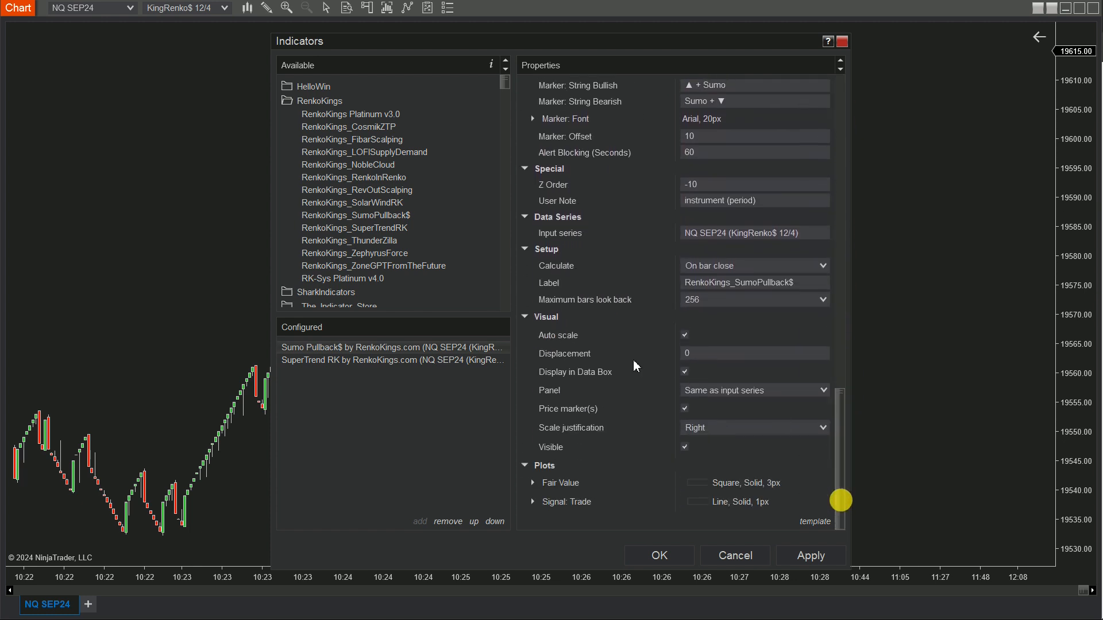
{"action": "left_click", "coordinate": [684, 334]}
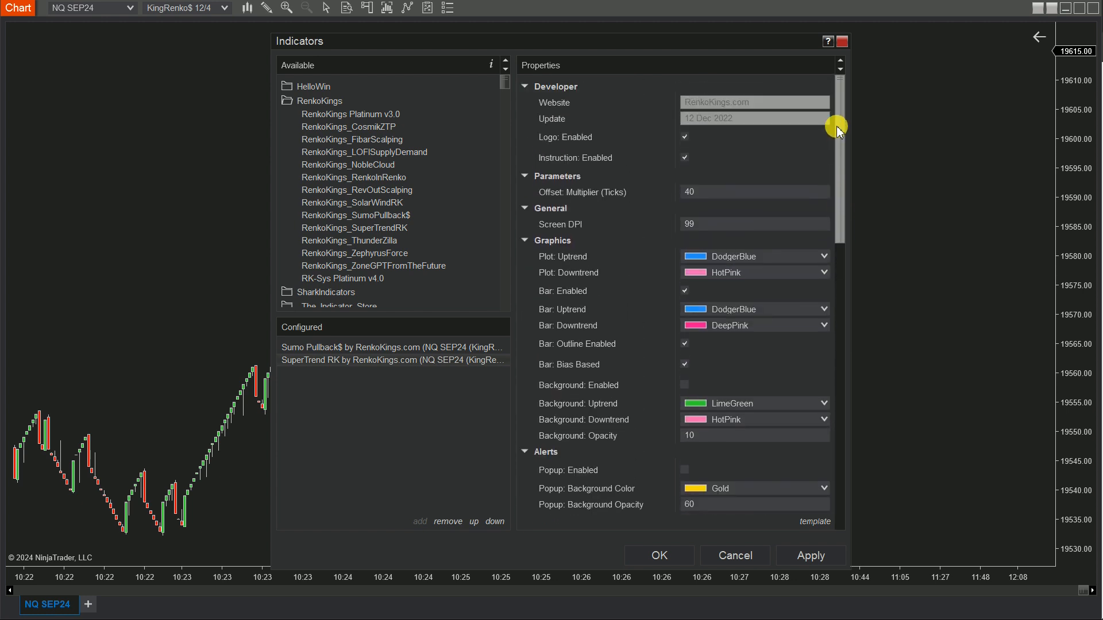
{"action": "type", "text": "60"}
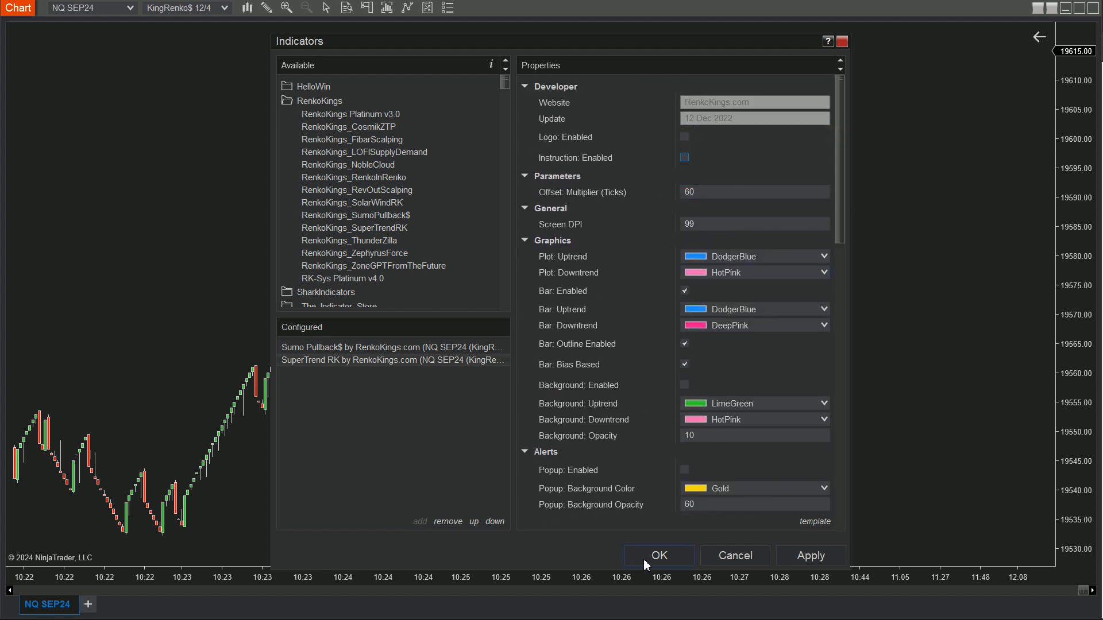
{"action": "left_click", "coordinate": [659, 555]}
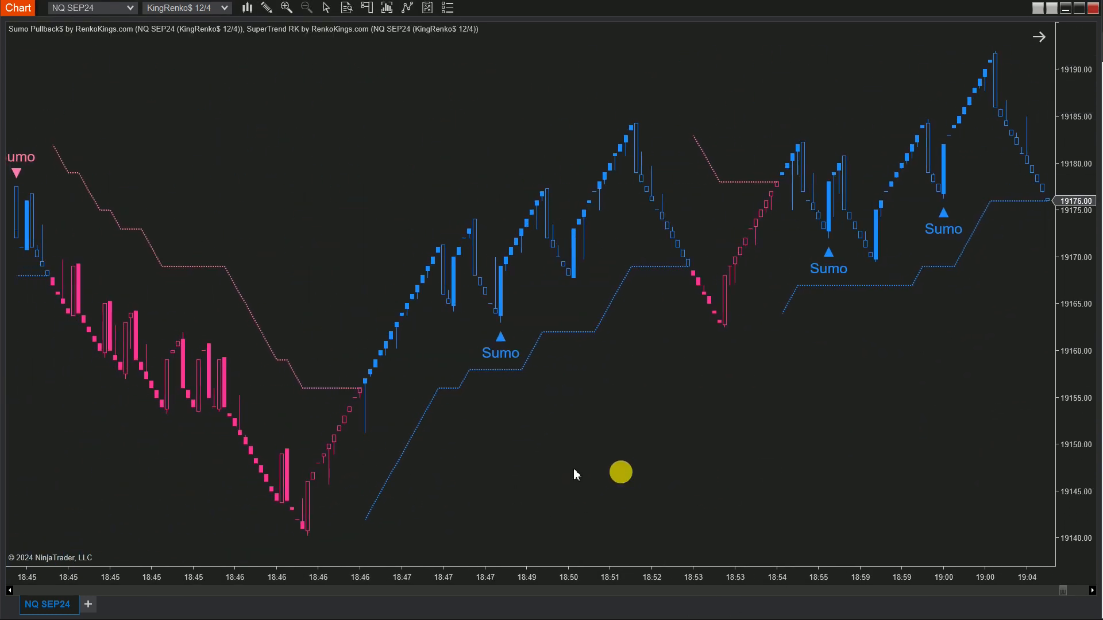
Step: Right-click the chart to bring up the Data Box signal readout
{"action": "right_click", "coordinate": [606, 81]}
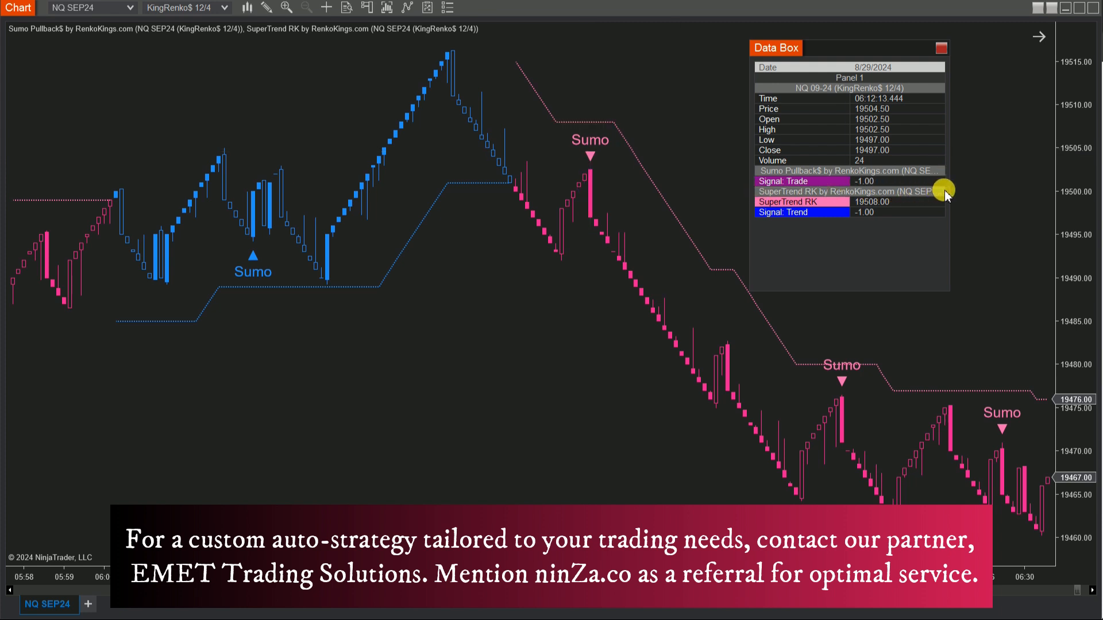
{"action": "mouse_move", "coordinate": [181, 220]}
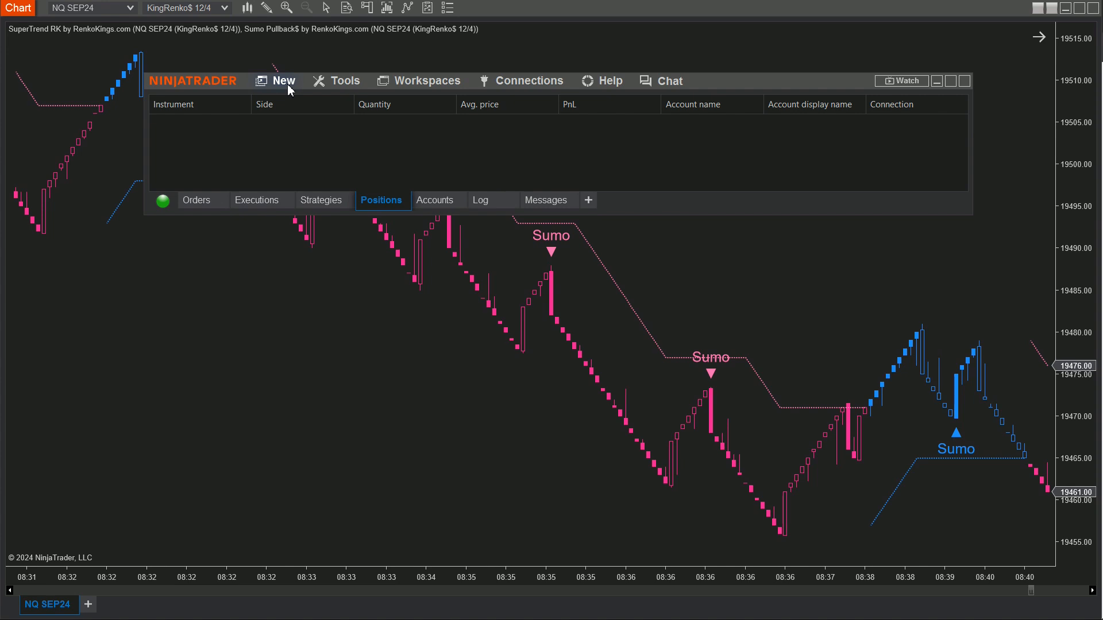
Step: Create a Strategy Builder strategy named SumoPullbackSuperTrendRKStrategy and reach Conditions and Actions
{"action": "left_click", "coordinate": [283, 81]}
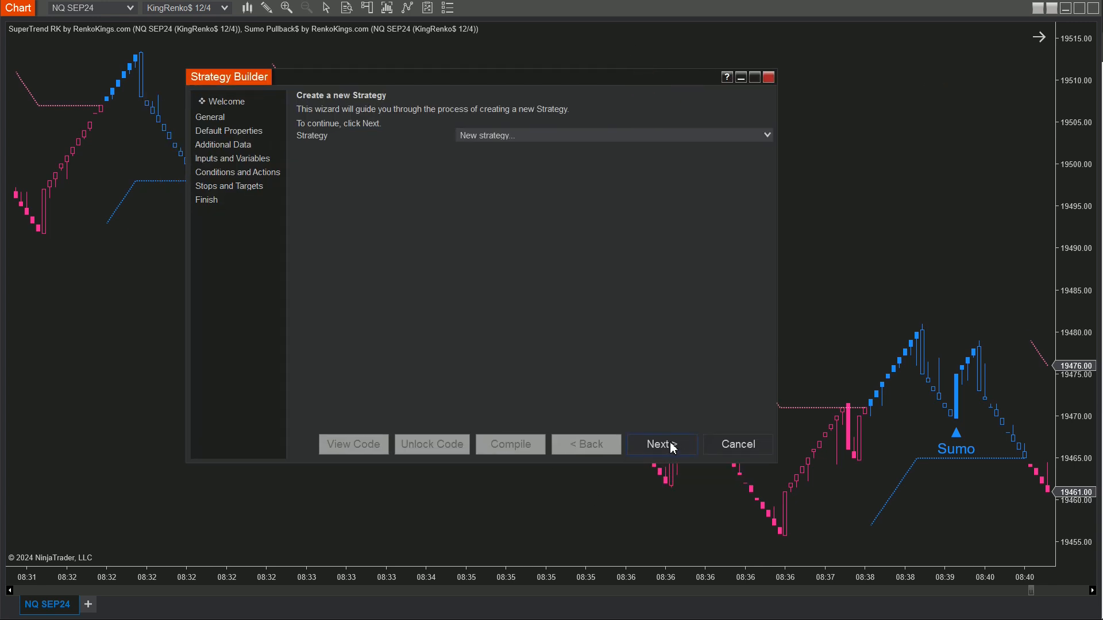
{"action": "left_click", "coordinate": [662, 444]}
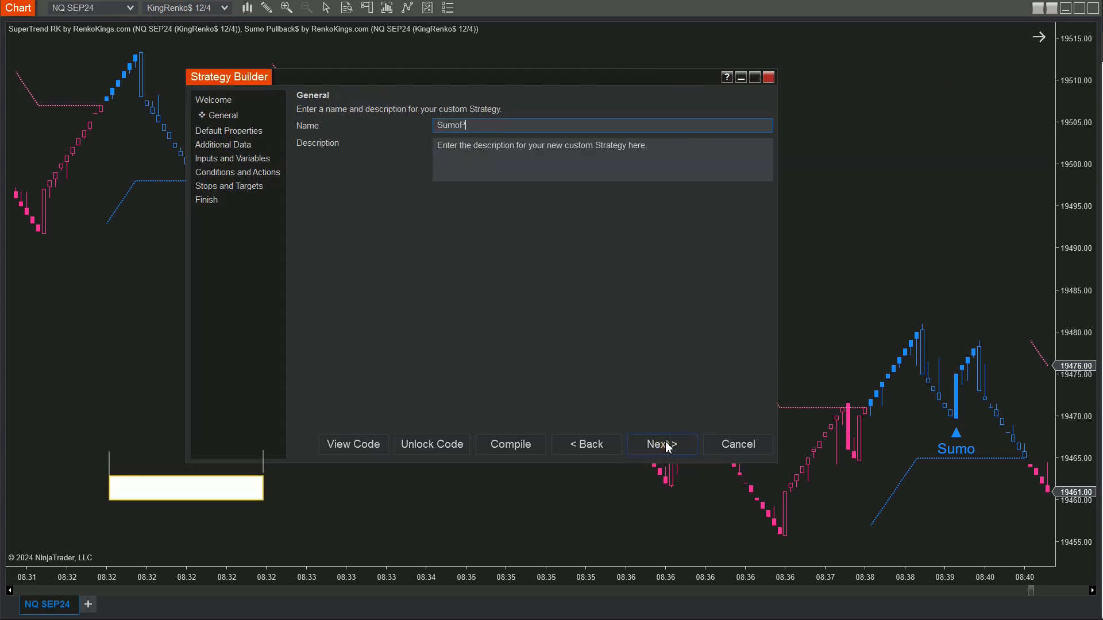
{"action": "type", "text": "ullbackSuperTrendRKStrategy"}
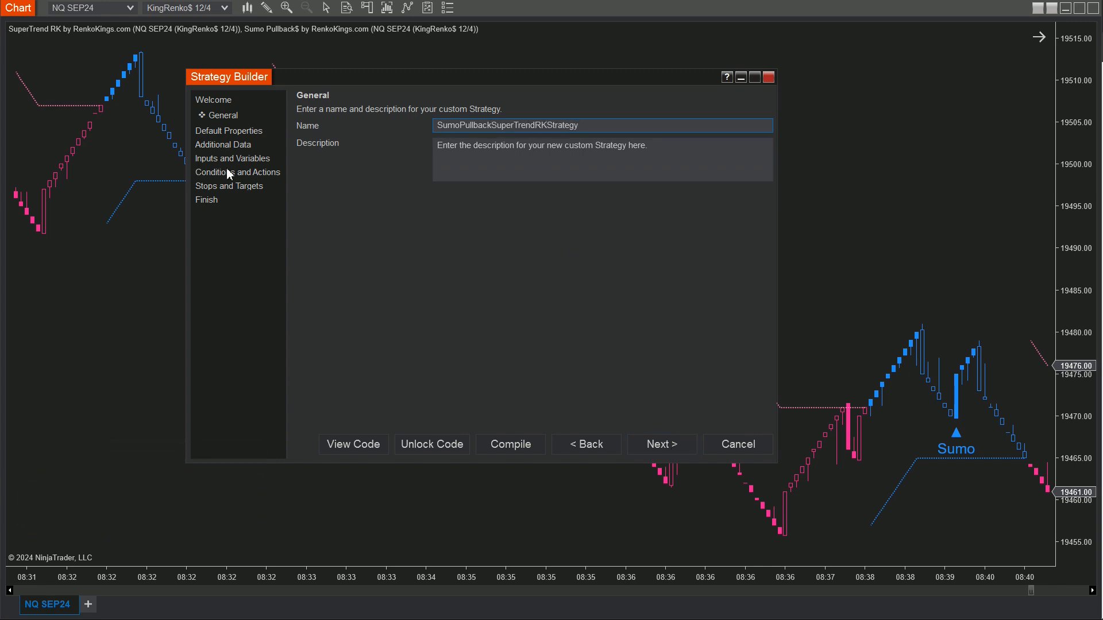
{"action": "left_click", "coordinate": [237, 172]}
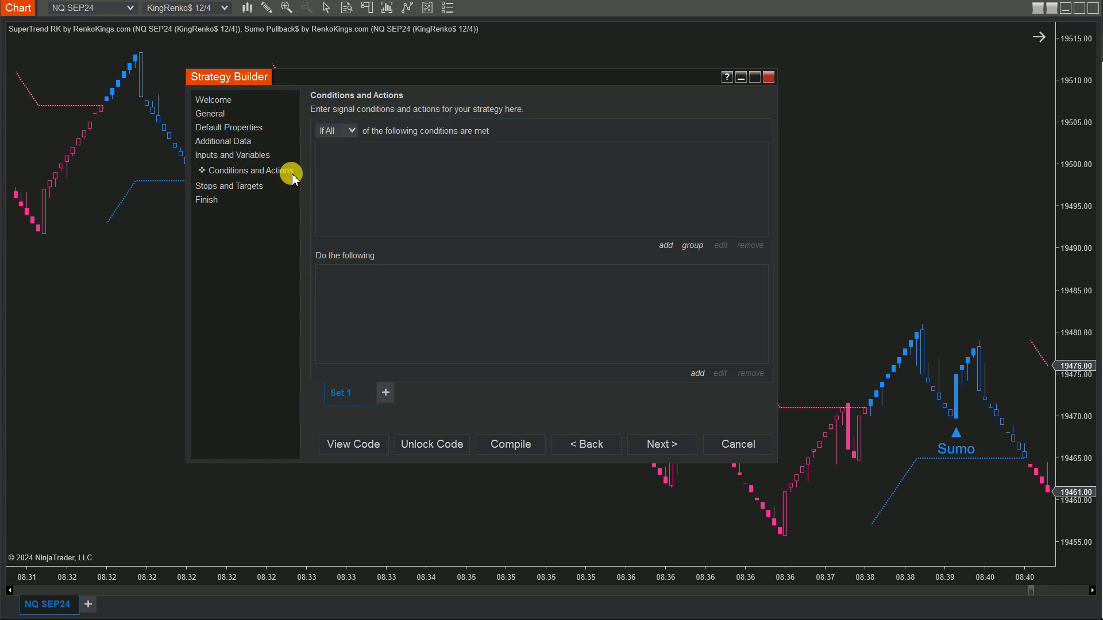
{"action": "mouse_move", "coordinate": [669, 257]}
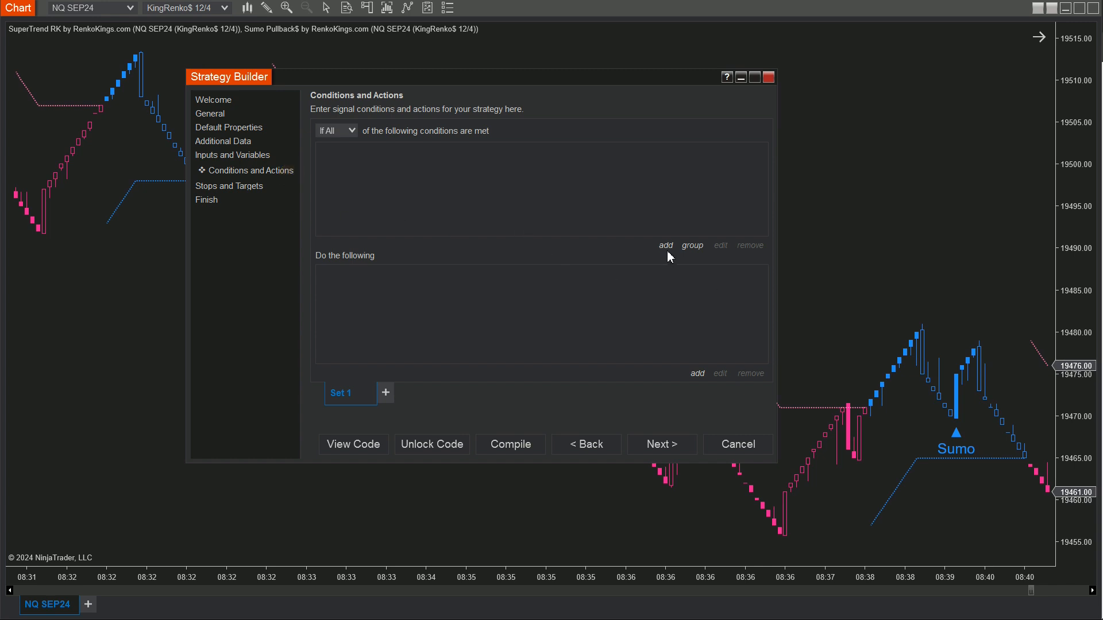
Step: Add condition: RenkoKings_SumoPullback$ Signal_Trade equals numeric 1, fast MA #3 period 15
{"action": "left_click", "coordinate": [666, 246]}
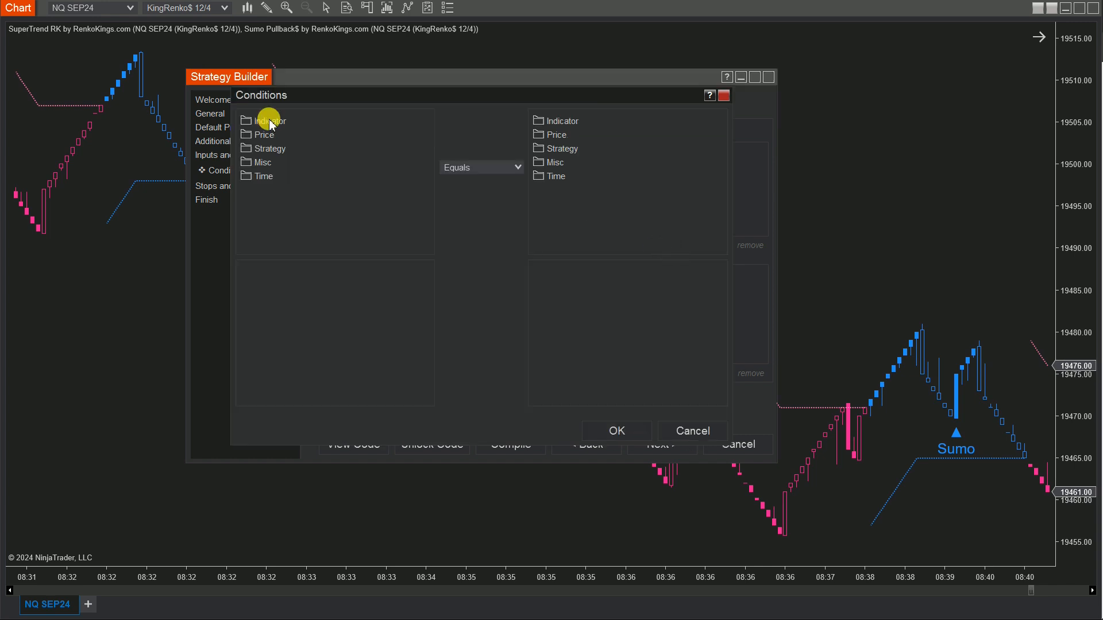
{"action": "left_click", "coordinate": [265, 121]}
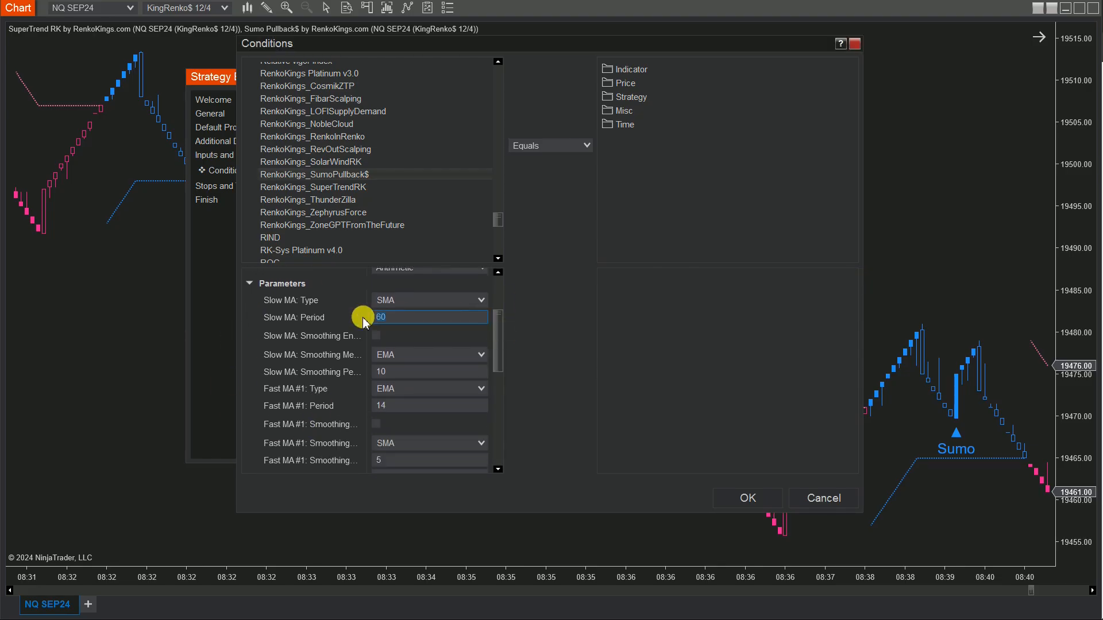
{"action": "left_click_drag", "start_coordinate": [497, 317], "coordinate": [497, 363]}
{"action": "type", "text": "15"}
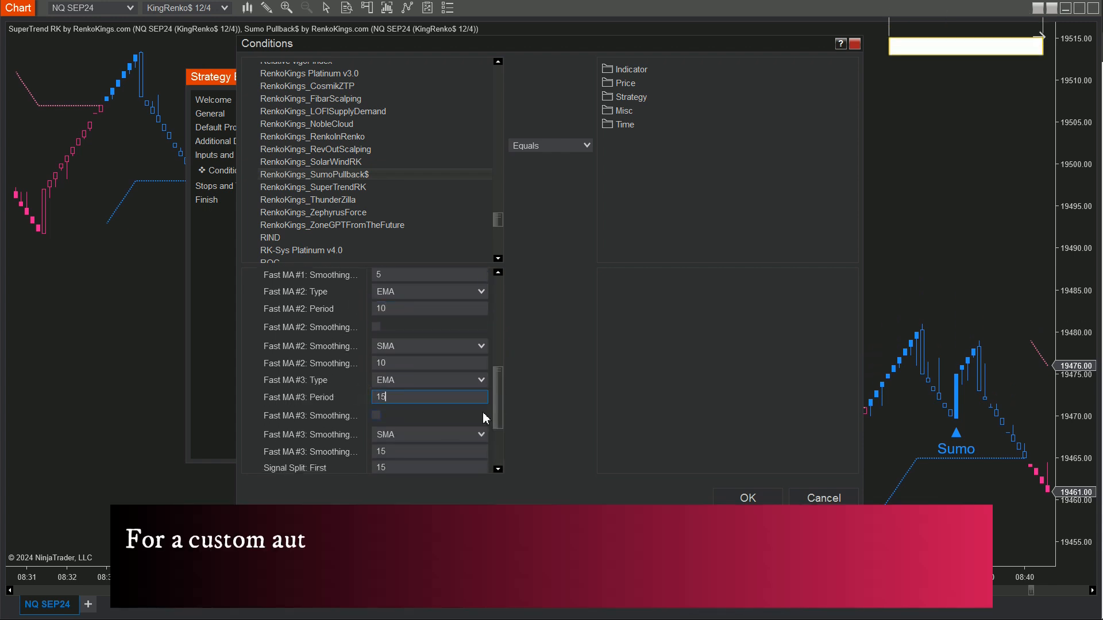
{"action": "scroll", "scroll_direction": "down", "scroll_amount": 3}
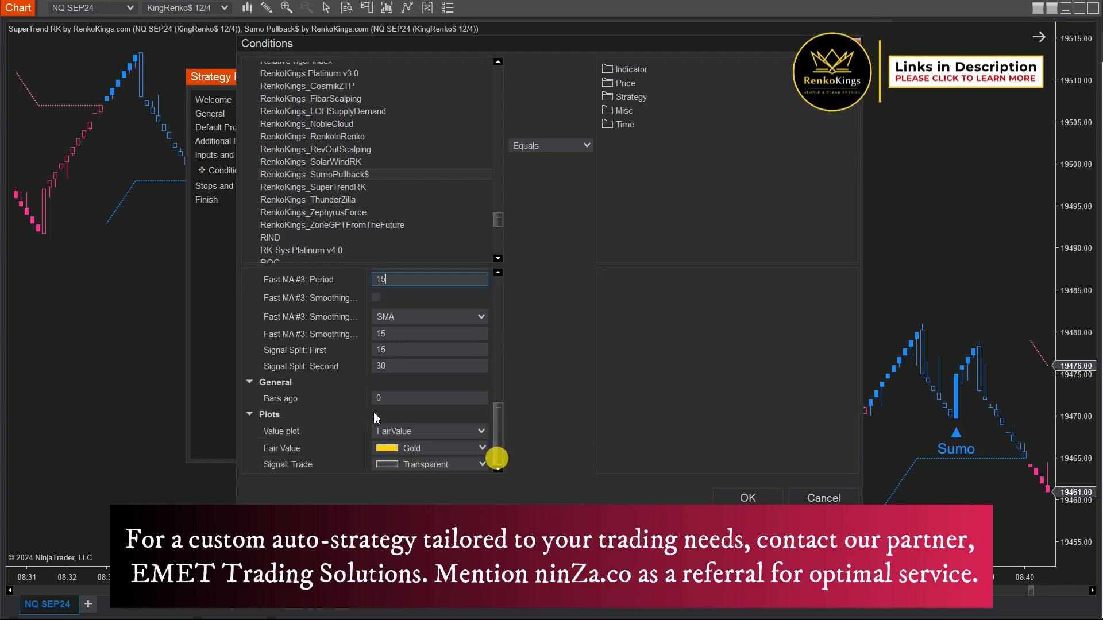
{"action": "left_click", "coordinate": [481, 431]}
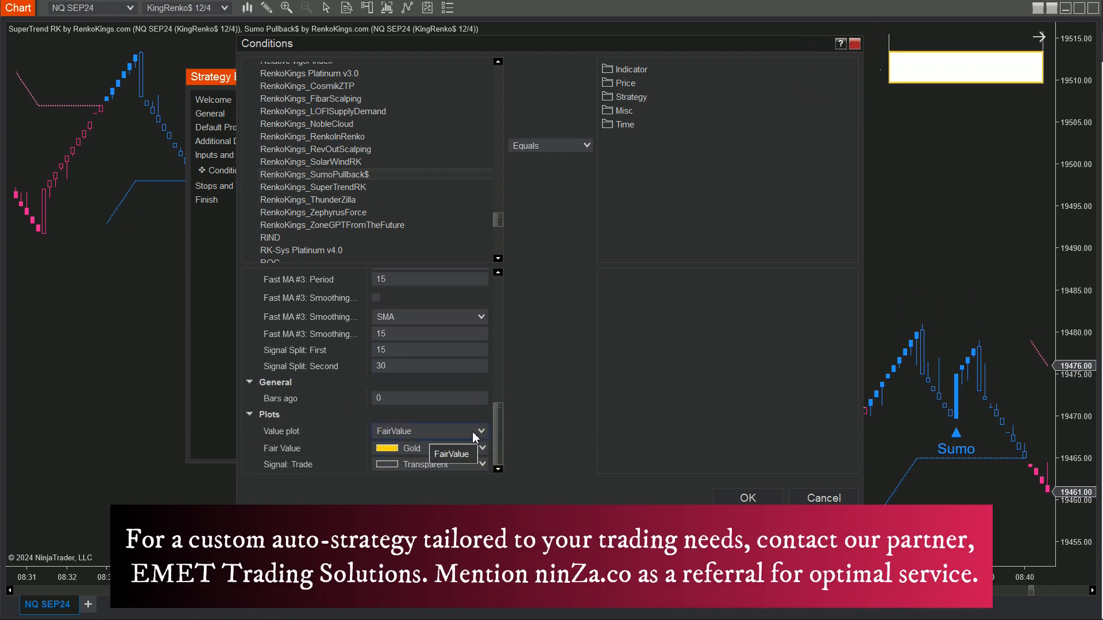
{"action": "left_click", "coordinate": [452, 453]}
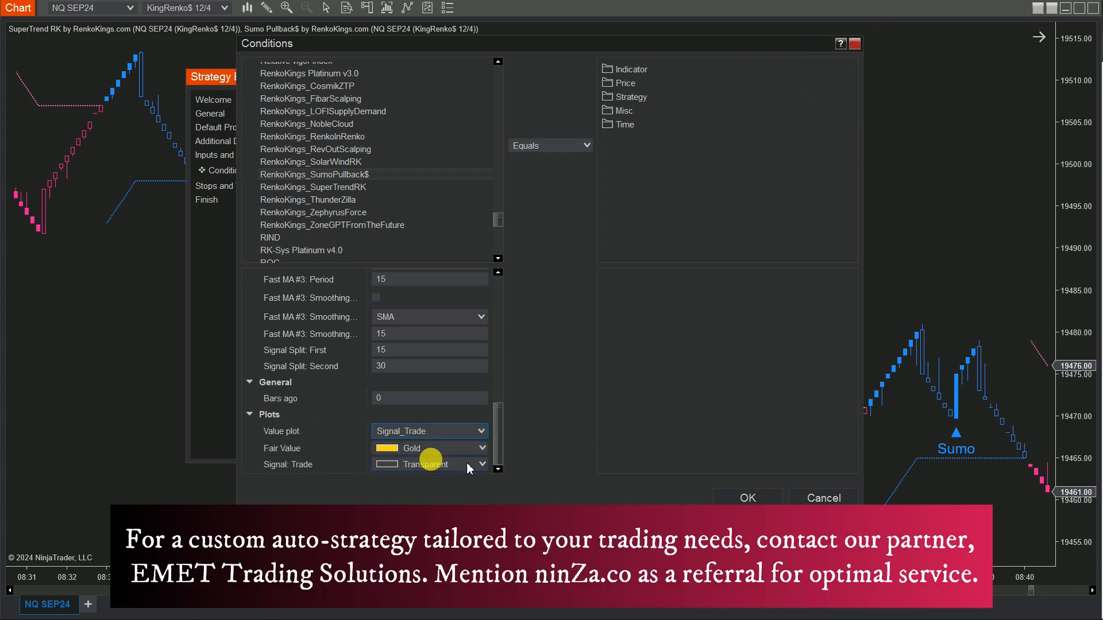
{"action": "left_click", "coordinate": [625, 110]}
{"action": "type", "text": "1"}
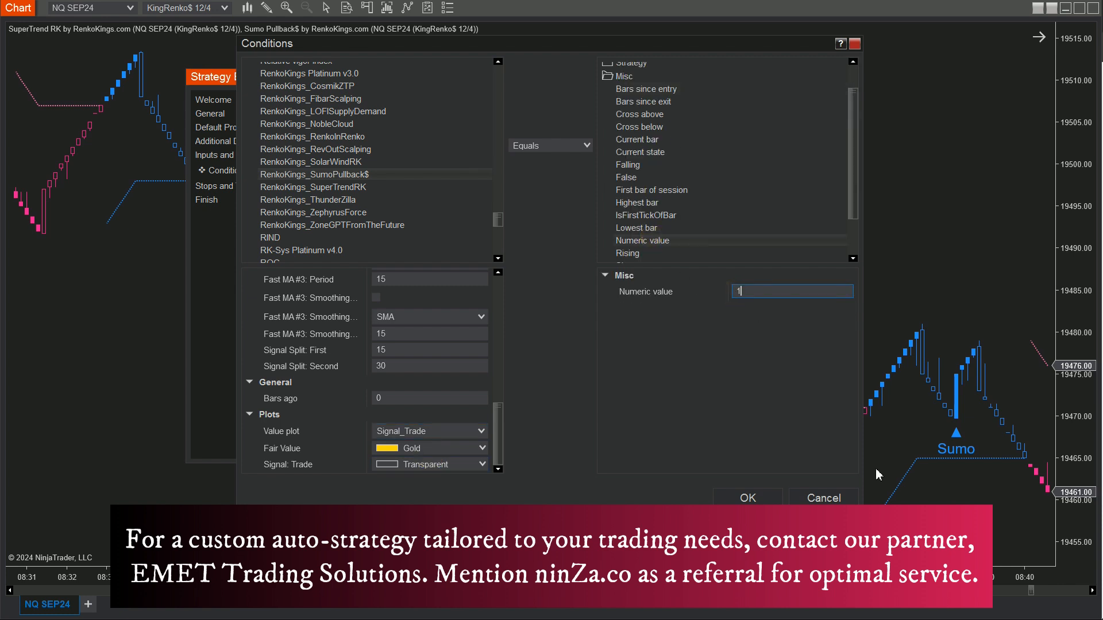
{"action": "left_click", "coordinate": [748, 498]}
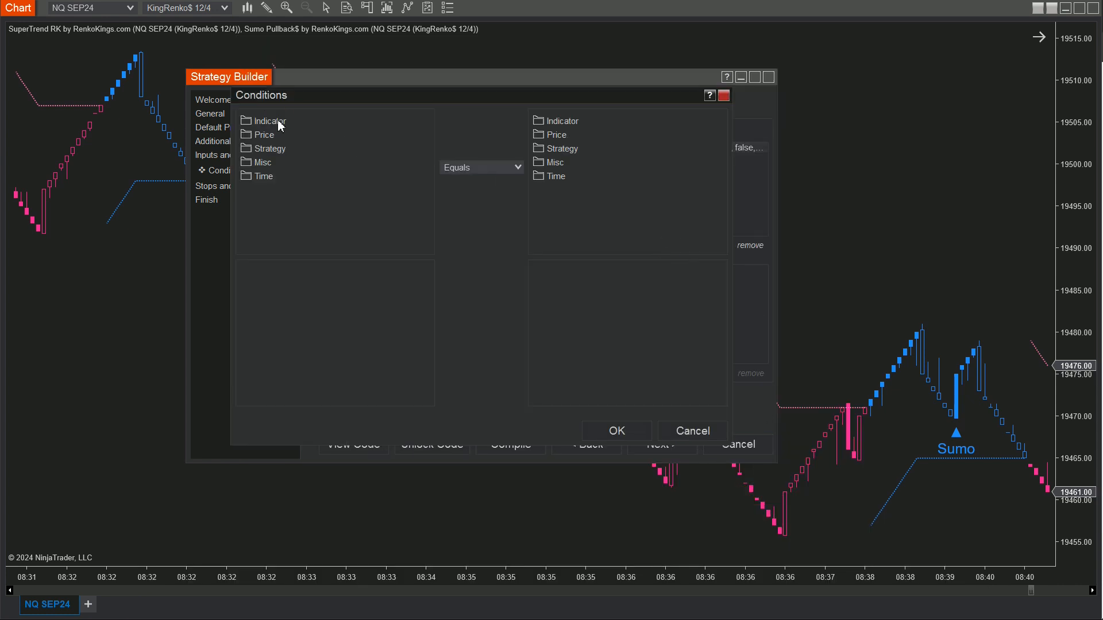
Step: Add condition: RenkoKings_SuperTrendRK (Offset Multiplier 60) Signal_Trend equals numeric 1
{"action": "left_click", "coordinate": [269, 121]}
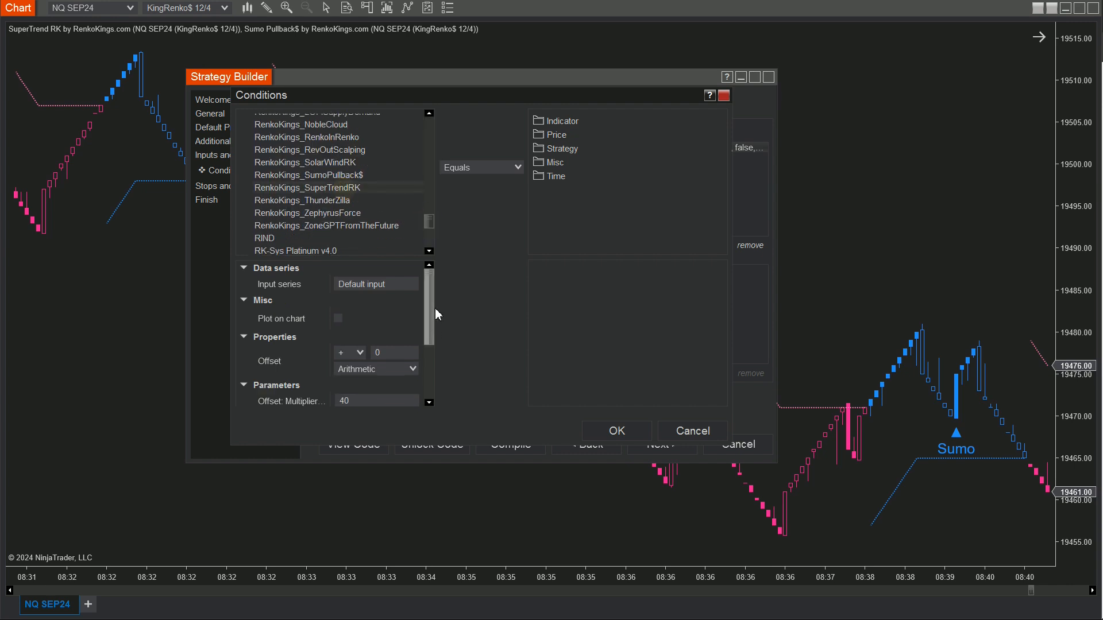
{"action": "scroll", "scroll_direction": "down", "scroll_amount": 3}
{"action": "type", "text": "60"}
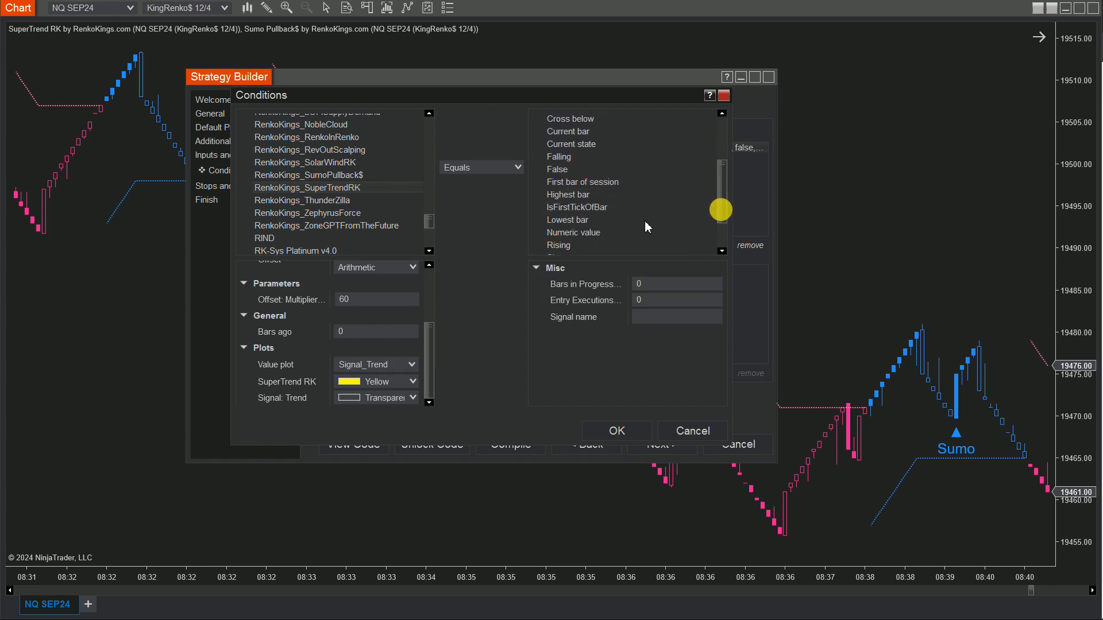
{"action": "left_click", "coordinate": [573, 232]}
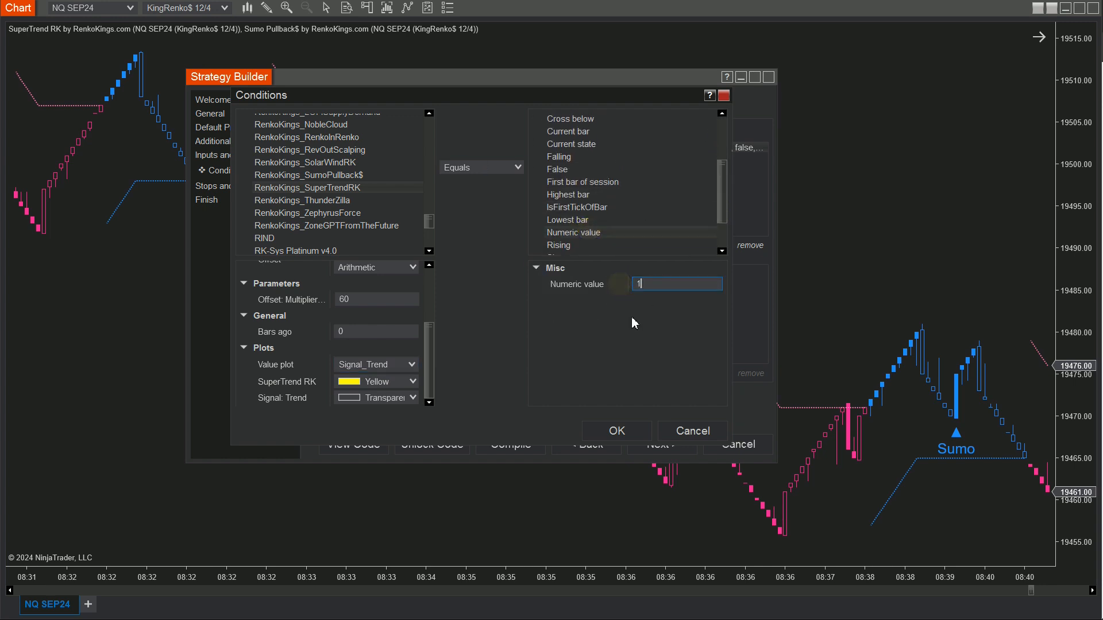
{"action": "left_click", "coordinate": [616, 431]}
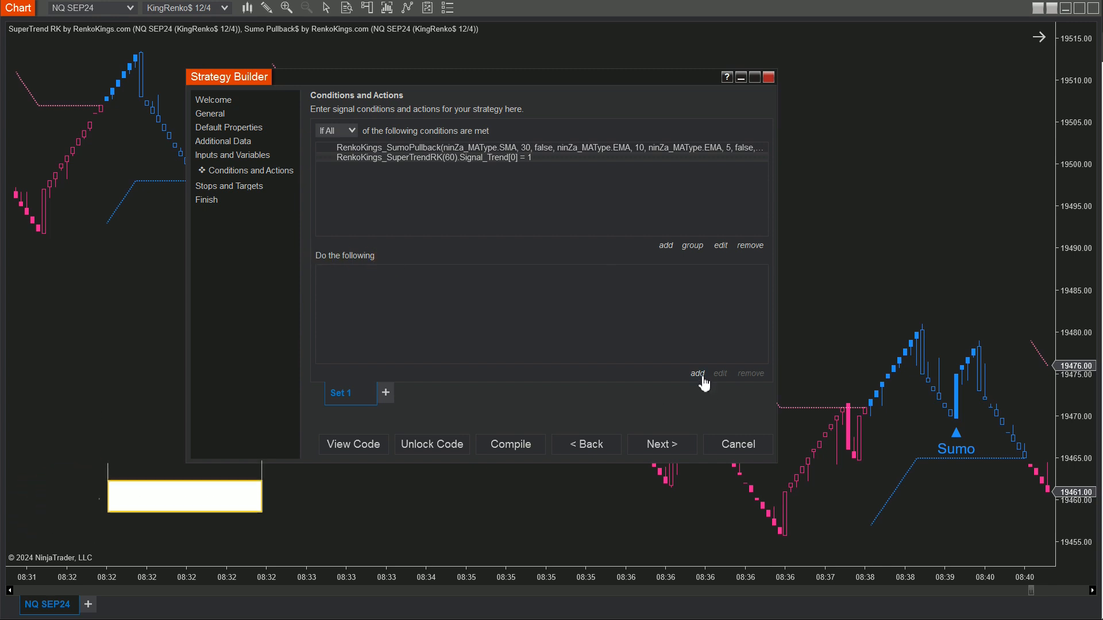
Step: Add an Enter long position action with default quantity to Set 1
{"action": "left_click", "coordinate": [697, 373]}
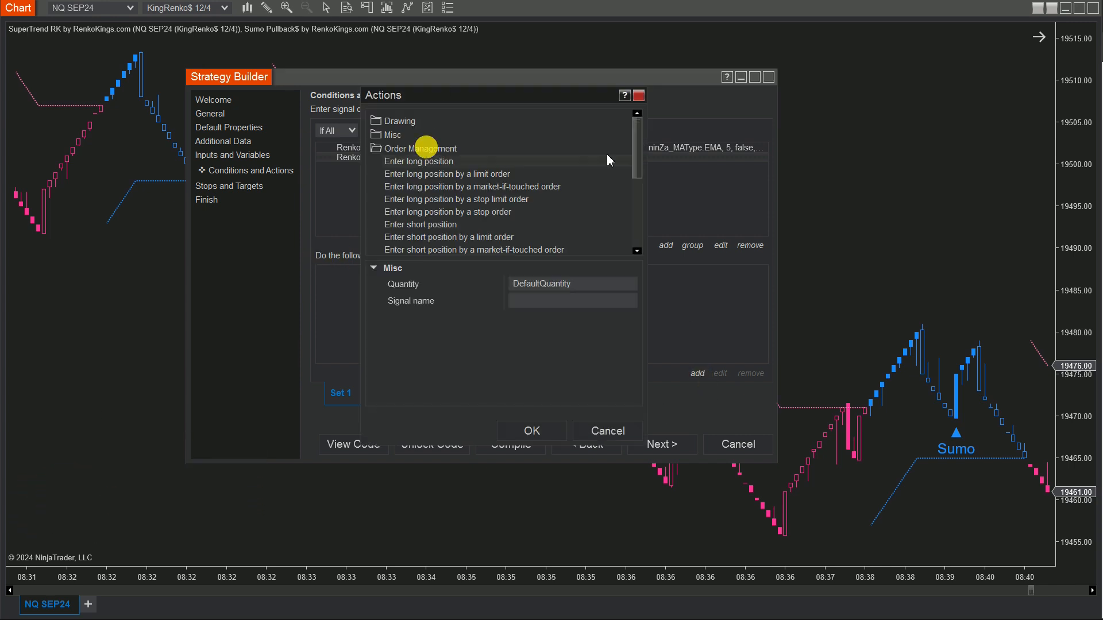
{"action": "scroll", "scroll_direction": "down", "scroll_amount": 3}
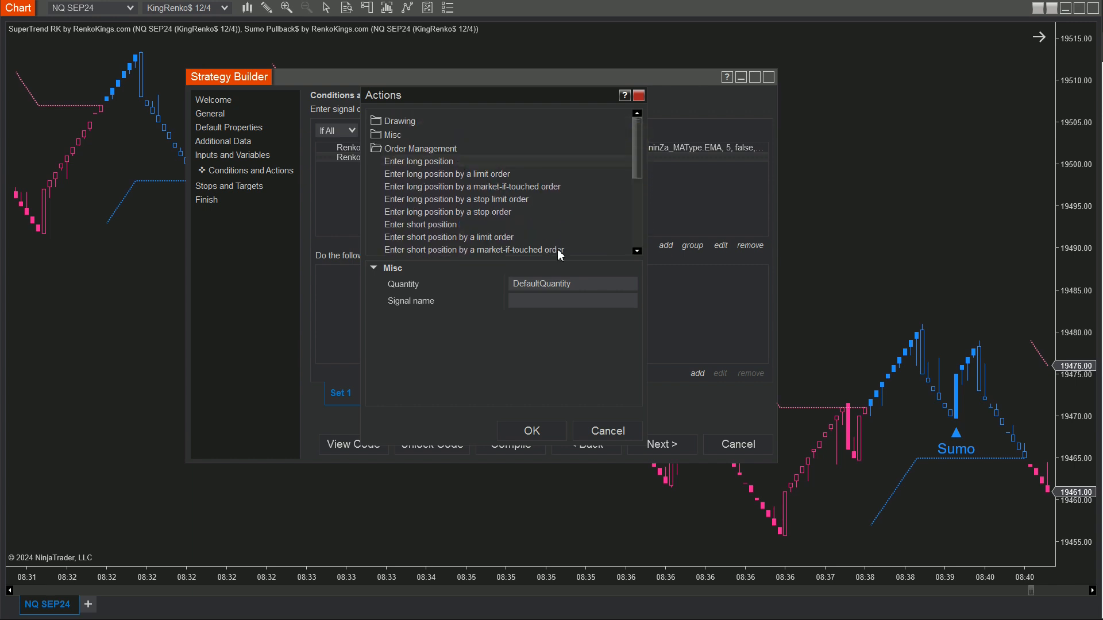
{"action": "left_click", "coordinate": [531, 431]}
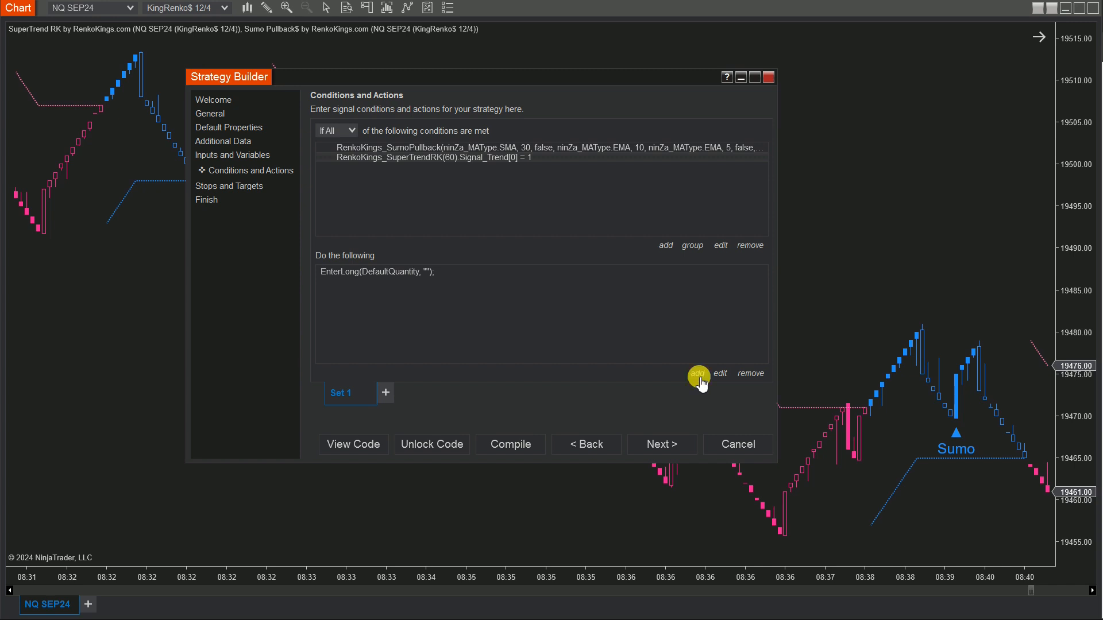
Step: Add a Lime Draw Vertical line action tagged with the strategy name plus current bar
{"action": "left_click", "coordinate": [698, 373]}
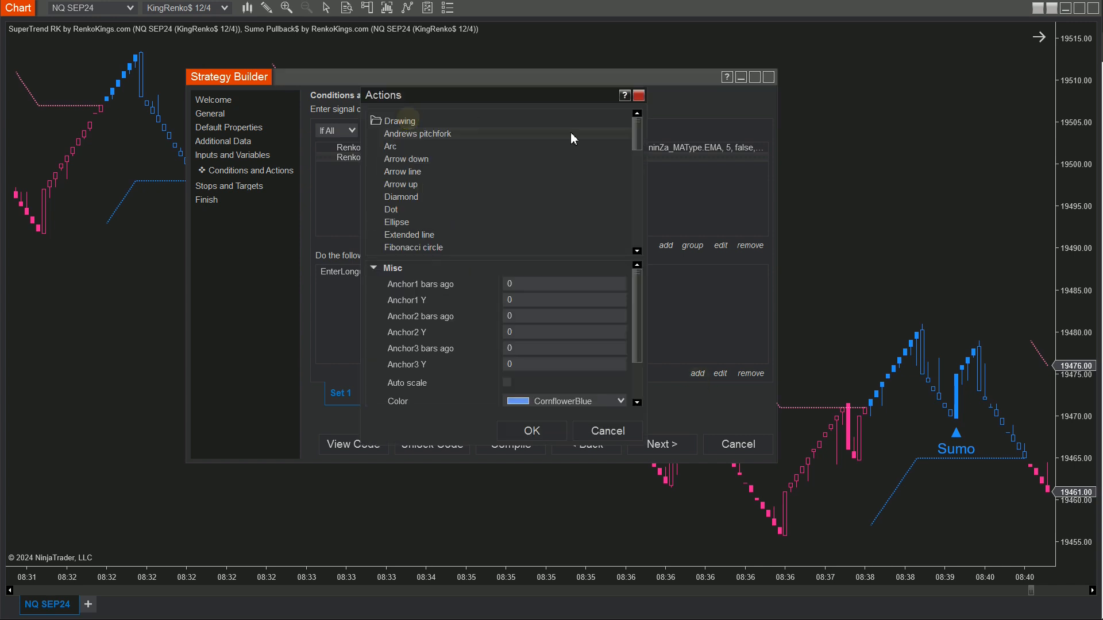
{"action": "left_click_drag", "start_coordinate": [637, 133], "coordinate": [637, 214]}
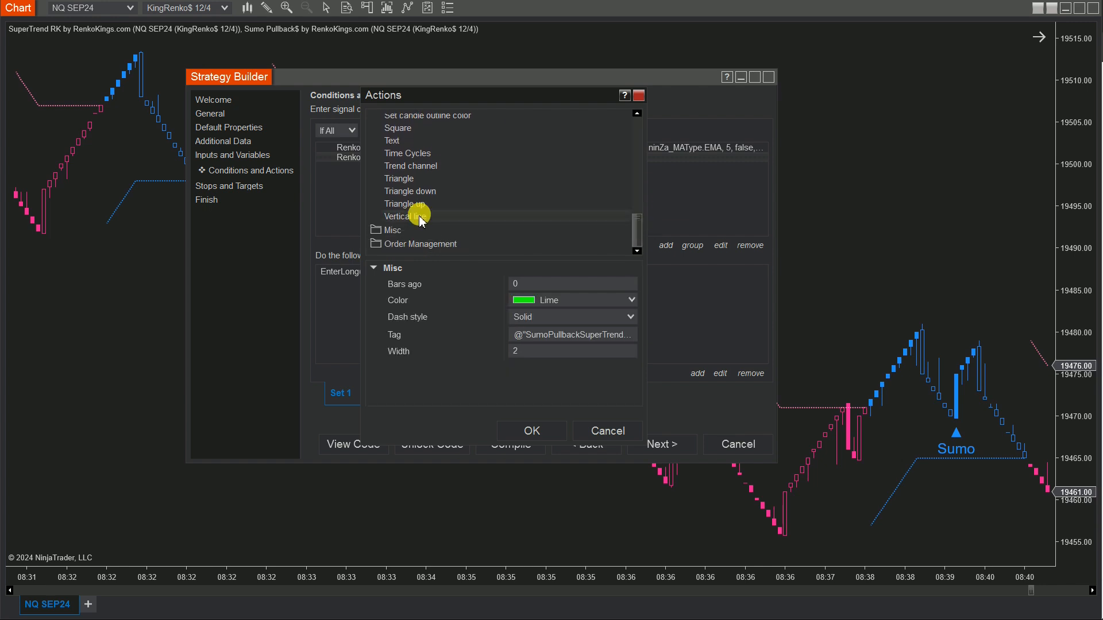
{"action": "mouse_move", "coordinate": [389, 334]}
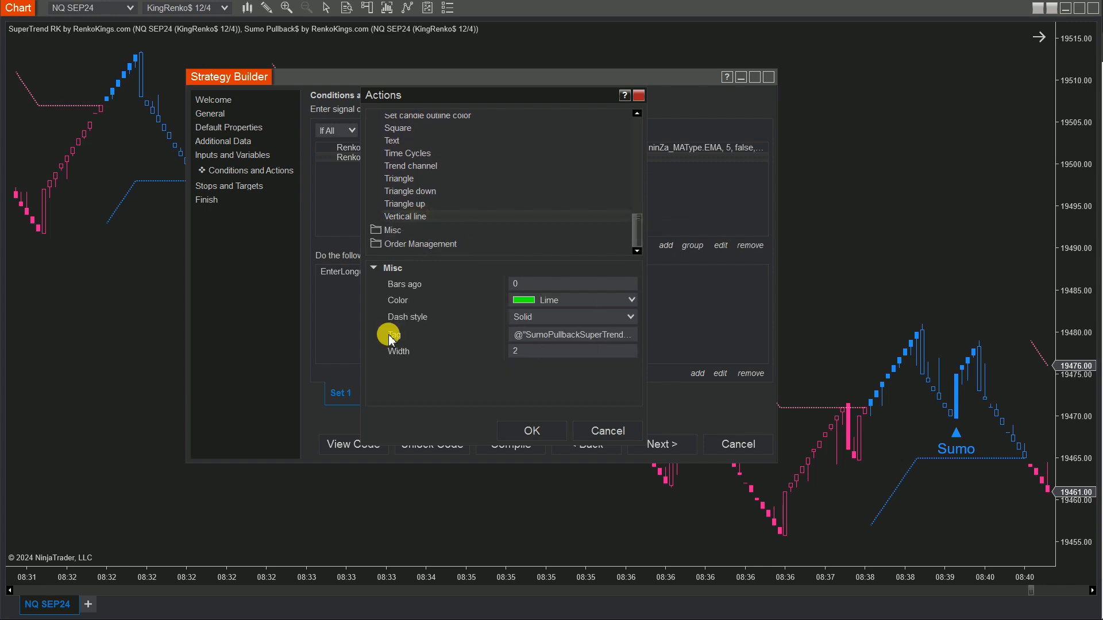
{"action": "left_click", "coordinate": [572, 334]}
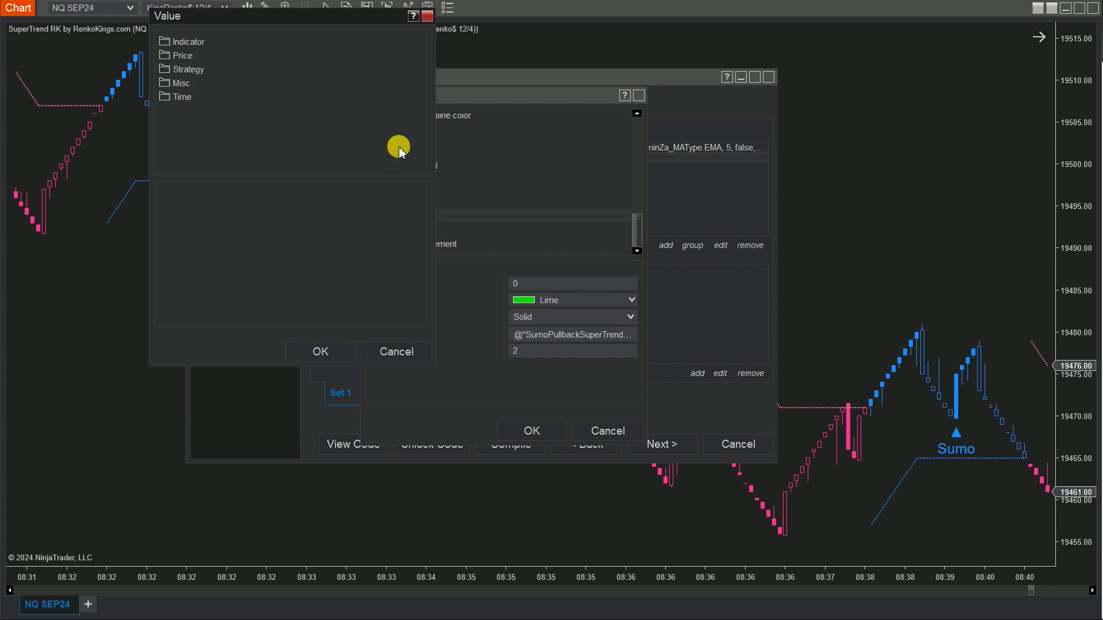
{"action": "left_click", "coordinate": [182, 83]}
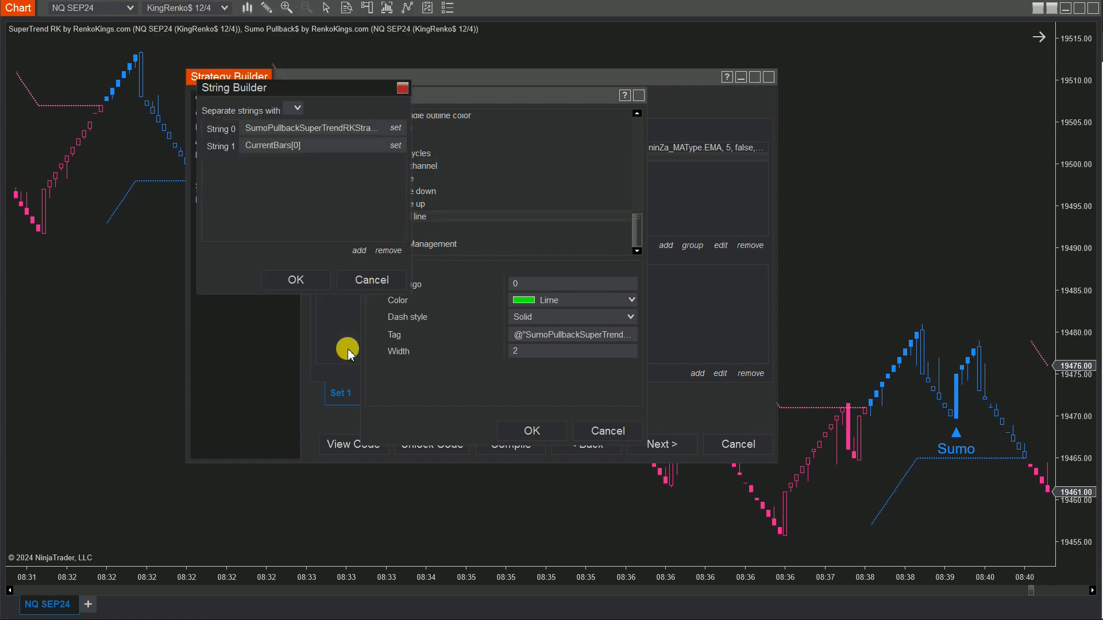
{"action": "left_click", "coordinate": [296, 280]}
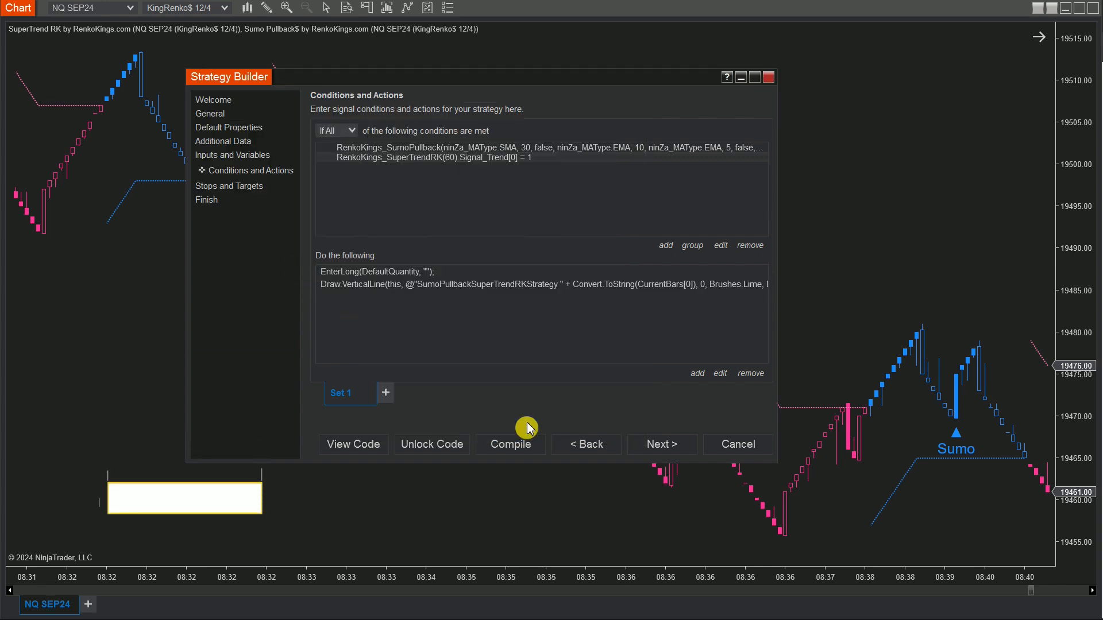
Step: Duplicate Set 1 into a new Set 2 tab
{"action": "right_click", "coordinate": [343, 393]}
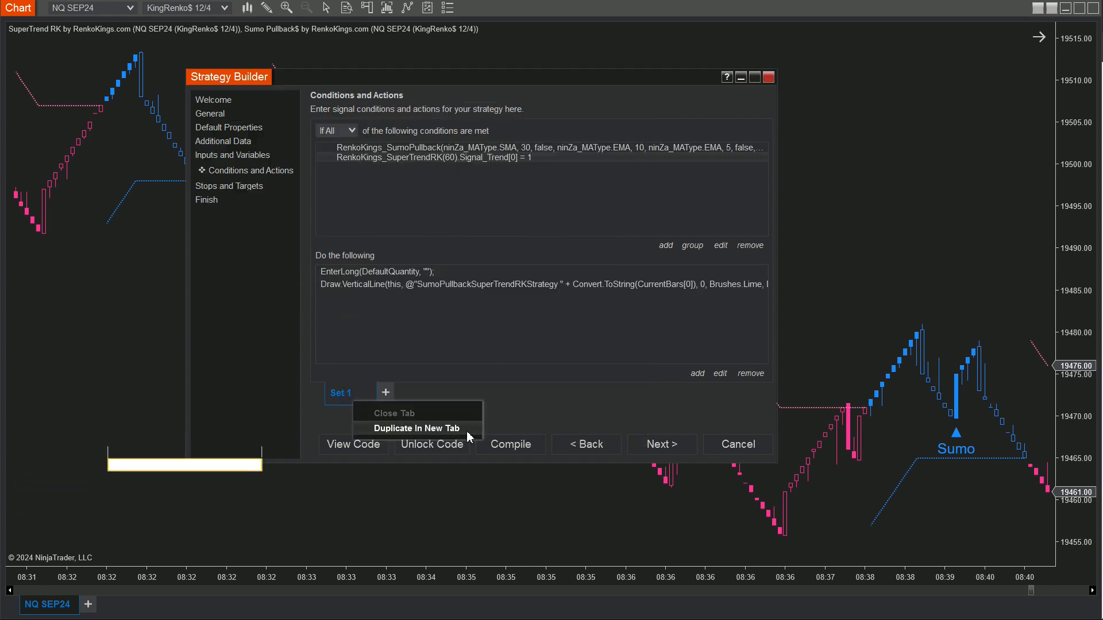
{"action": "left_click", "coordinate": [416, 428]}
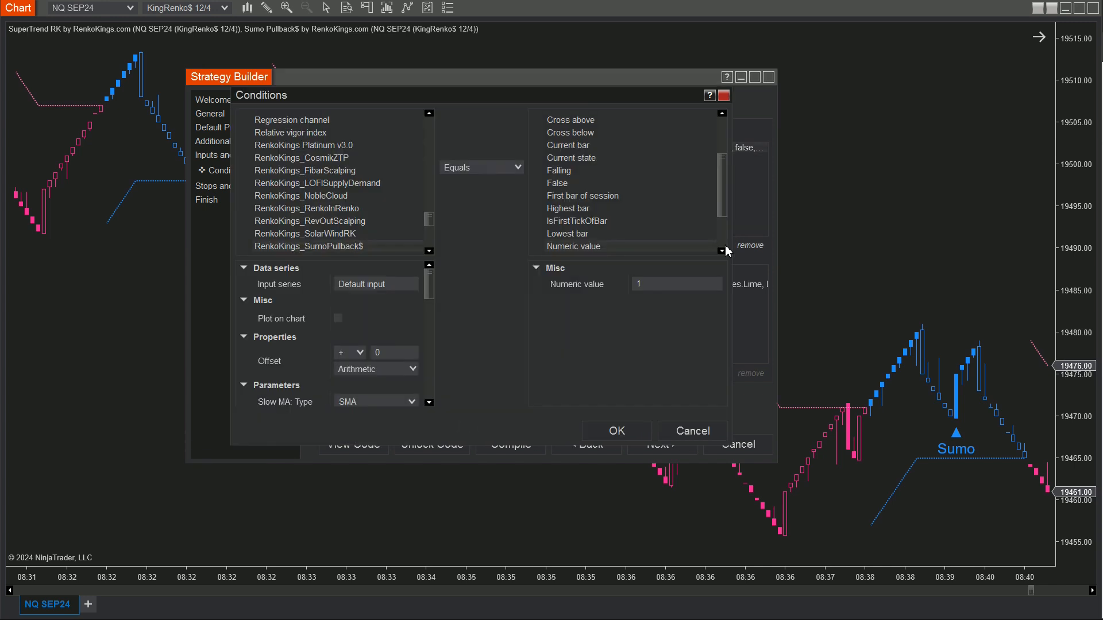
{"action": "left_click", "coordinate": [617, 431]}
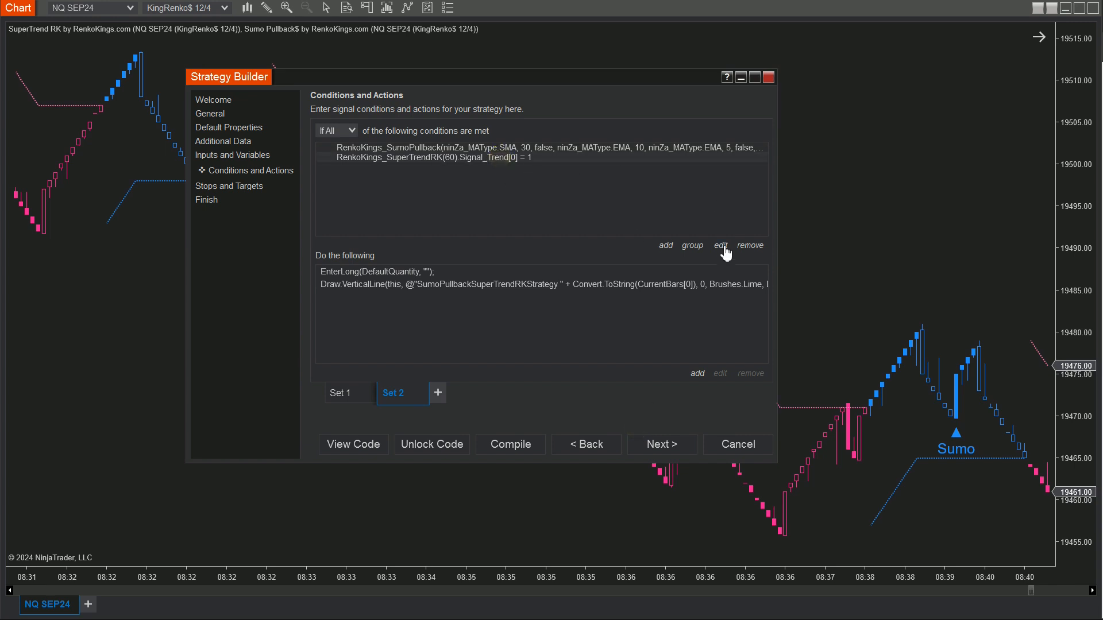
Step: In Set 2, change the SuperTrendRK Signal_Trend value to -1 and entry to Enter short
{"action": "left_click", "coordinate": [720, 245]}
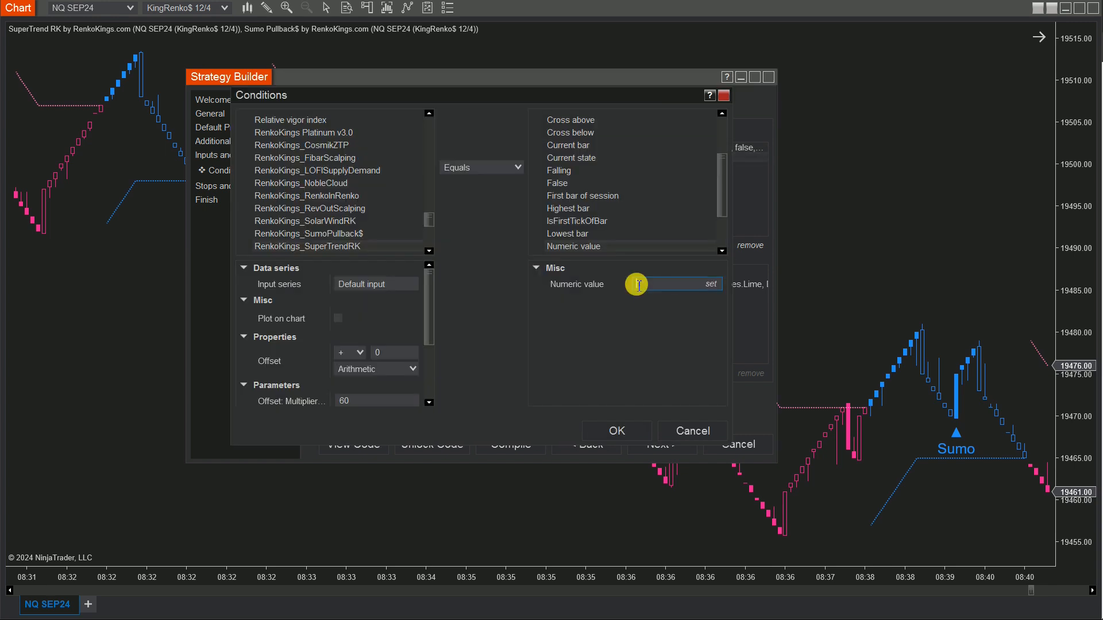
{"action": "left_click", "coordinate": [617, 431]}
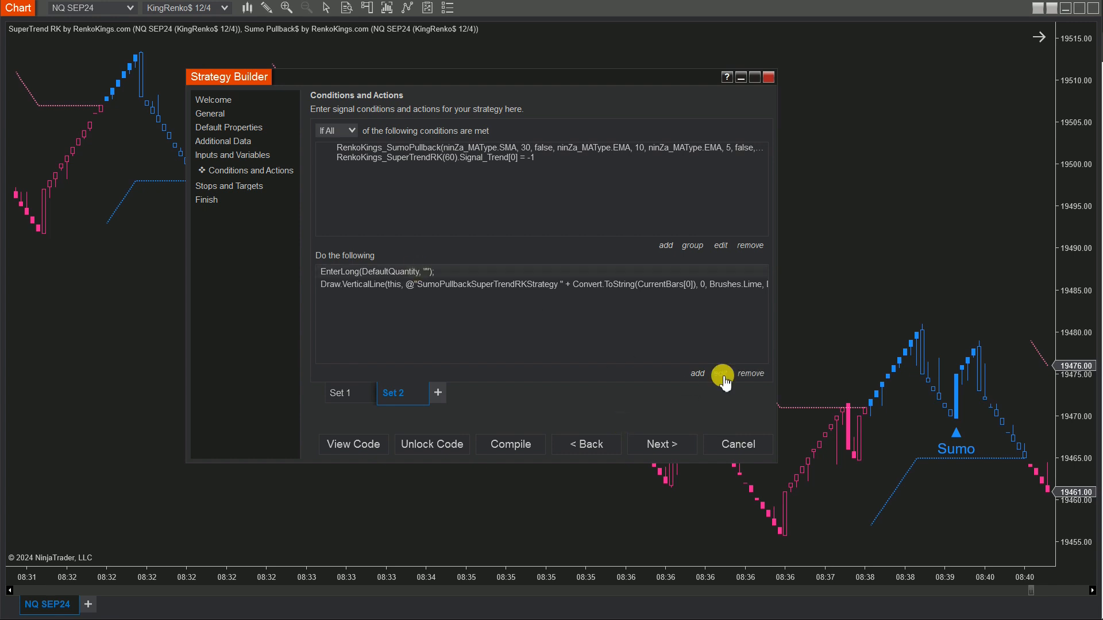
{"action": "left_click", "coordinate": [697, 373]}
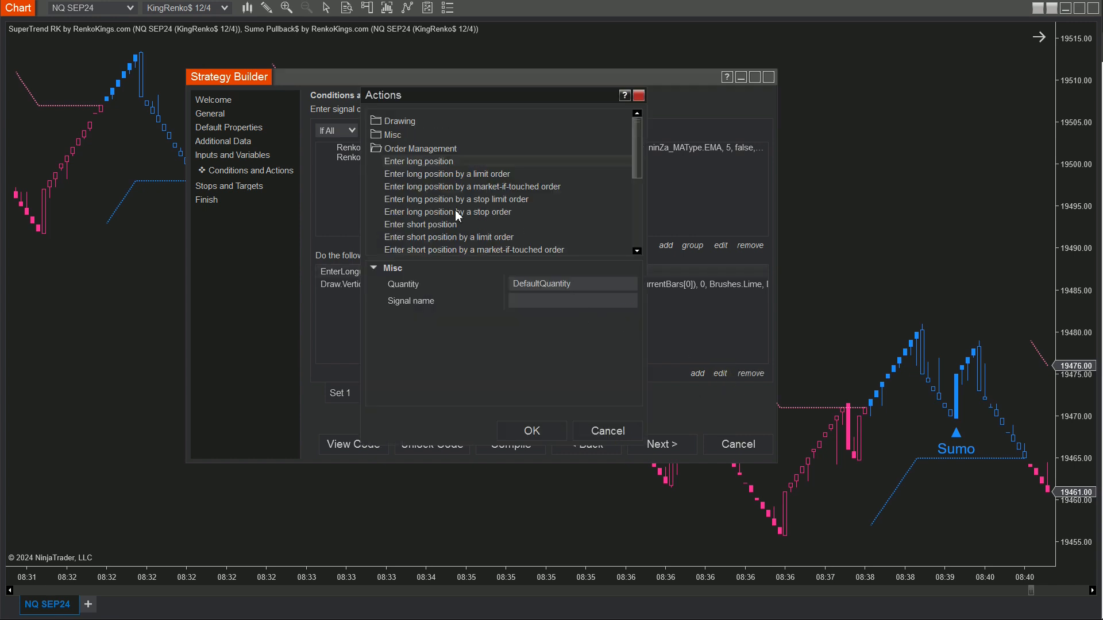
{"action": "left_click", "coordinate": [531, 431]}
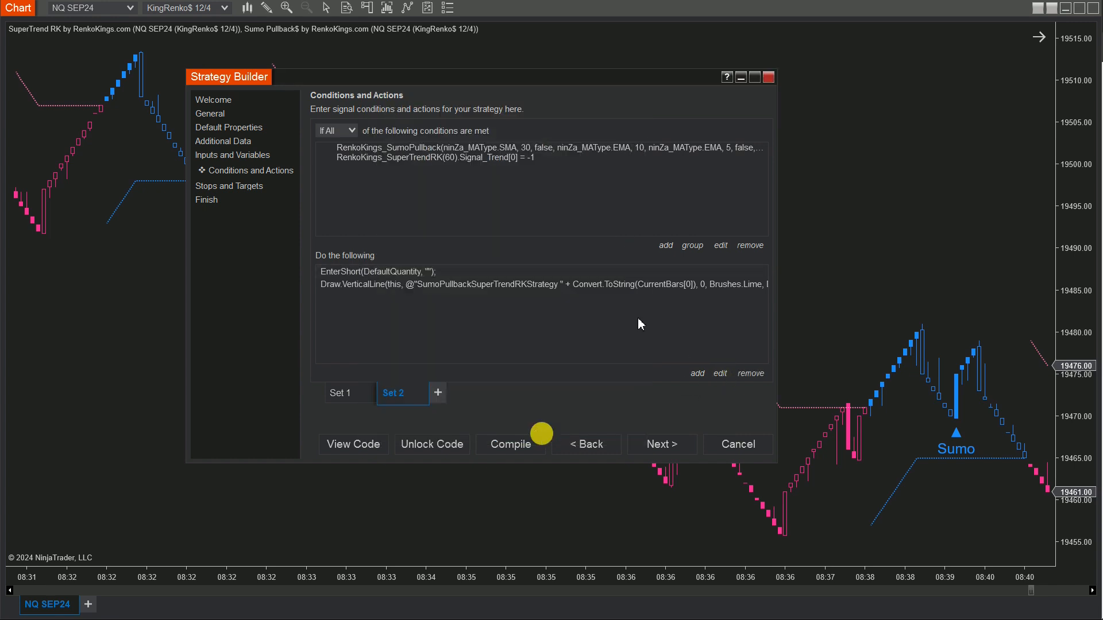
{"action": "mouse_move", "coordinate": [749, 396]}
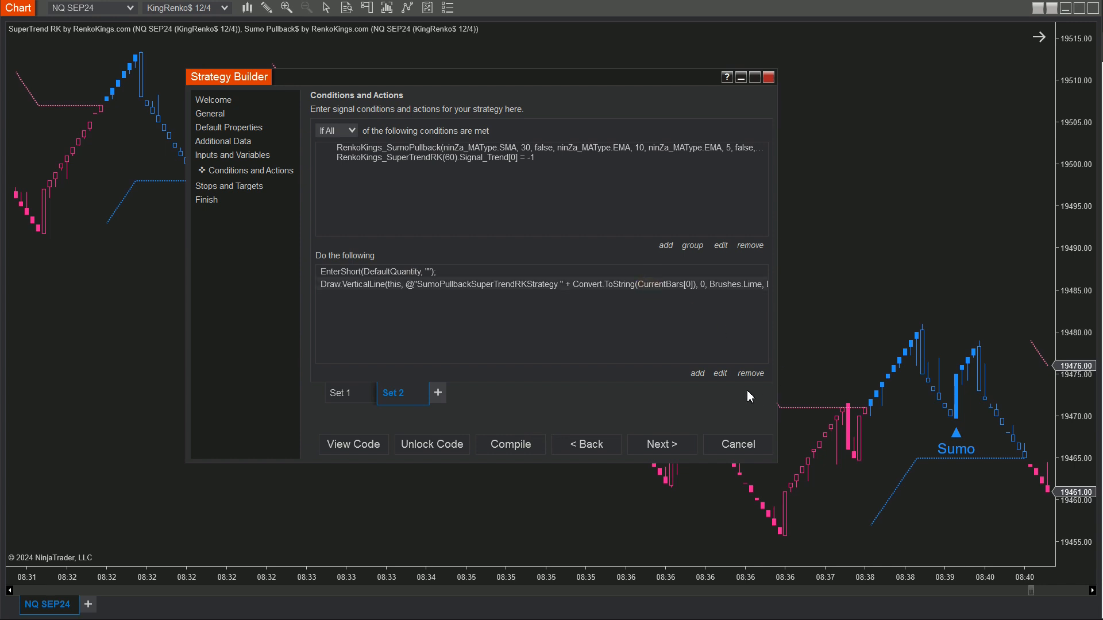
Step: Change Set 2's Draw Vertical line color from Lime to Orange
{"action": "left_click", "coordinate": [720, 374]}
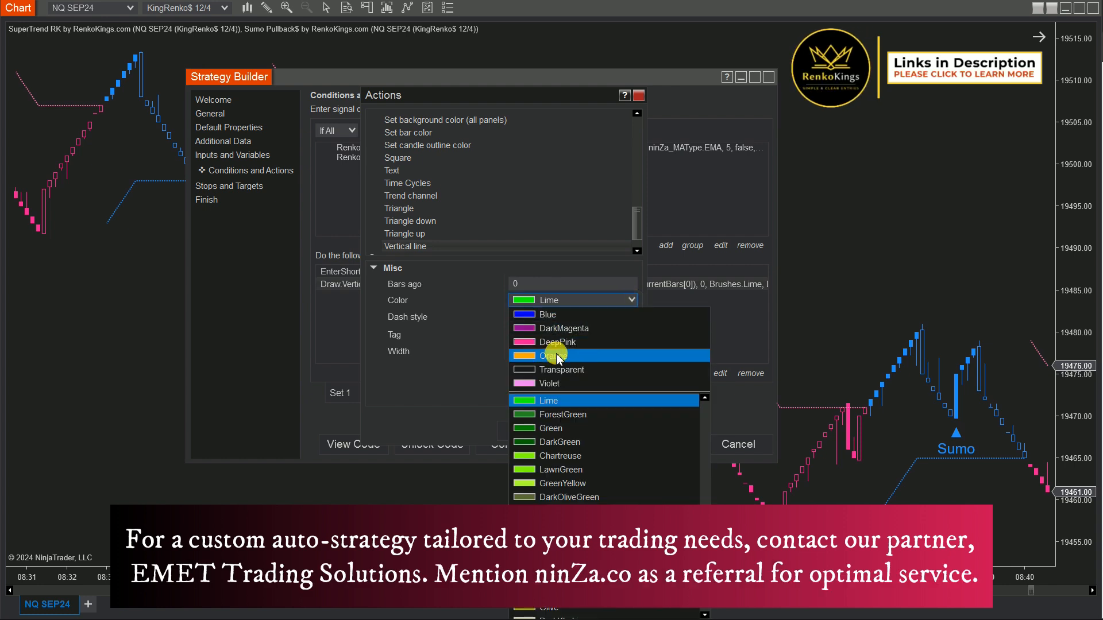
{"action": "left_click", "coordinate": [552, 355]}
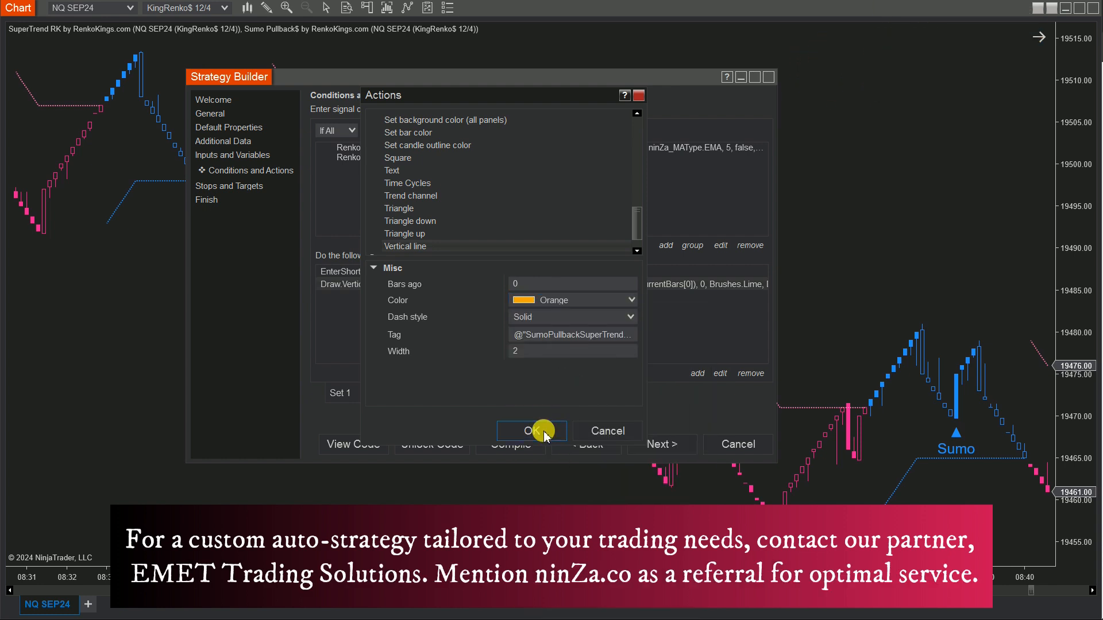
{"action": "left_click", "coordinate": [531, 431]}
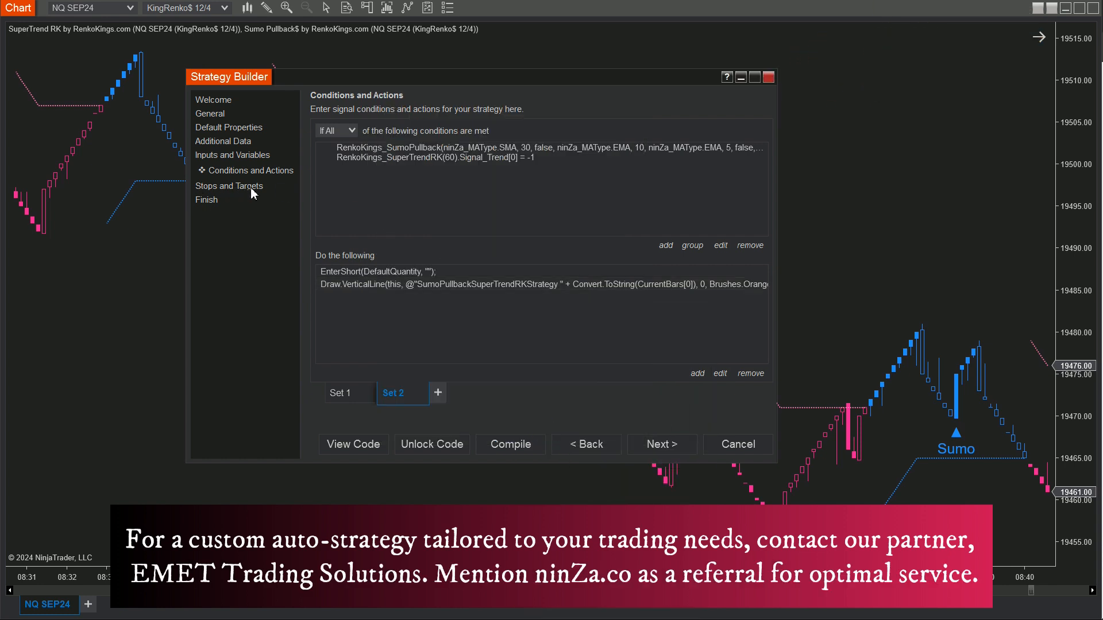
Step: Add a 100-tick profit target, then add a stop loss measured in ticks
{"action": "left_click", "coordinate": [236, 184]}
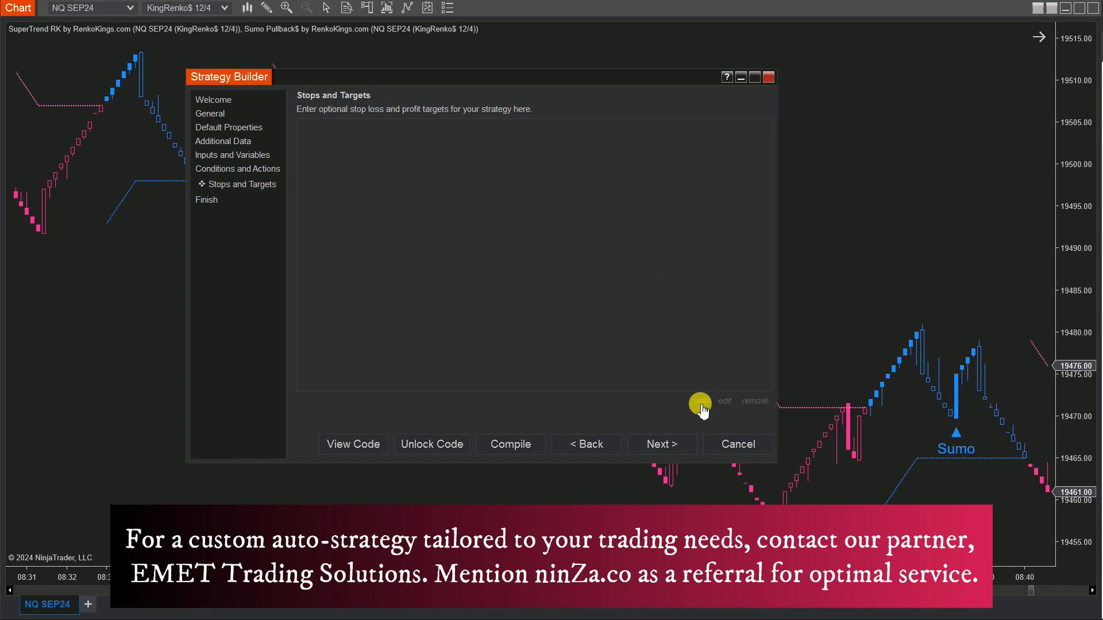
{"action": "left_click", "coordinate": [701, 407]}
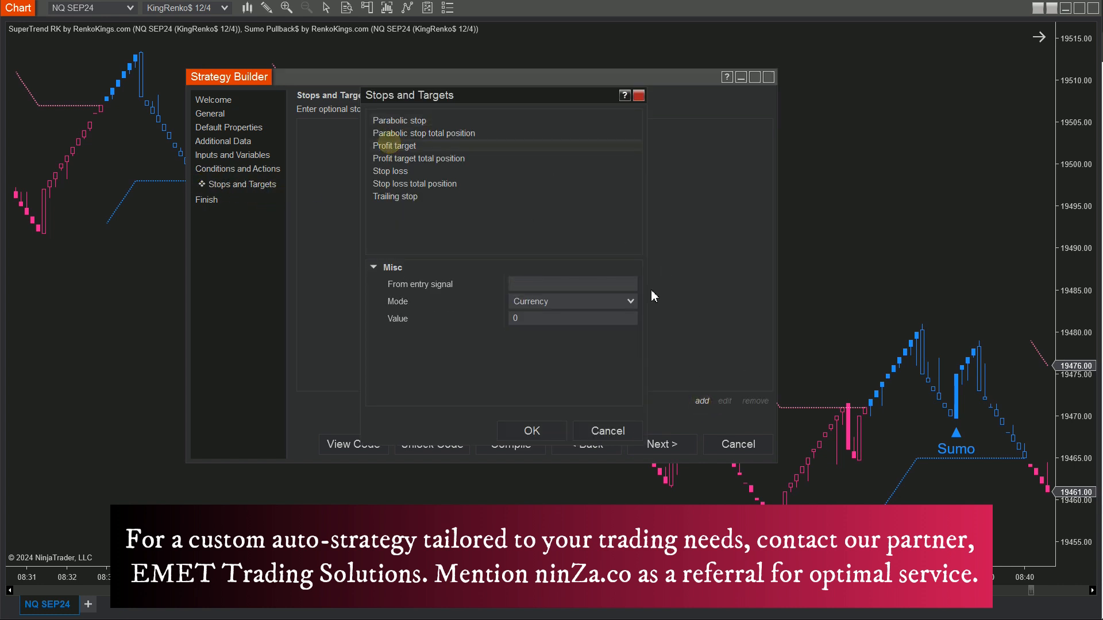
{"action": "left_click", "coordinate": [572, 301]}
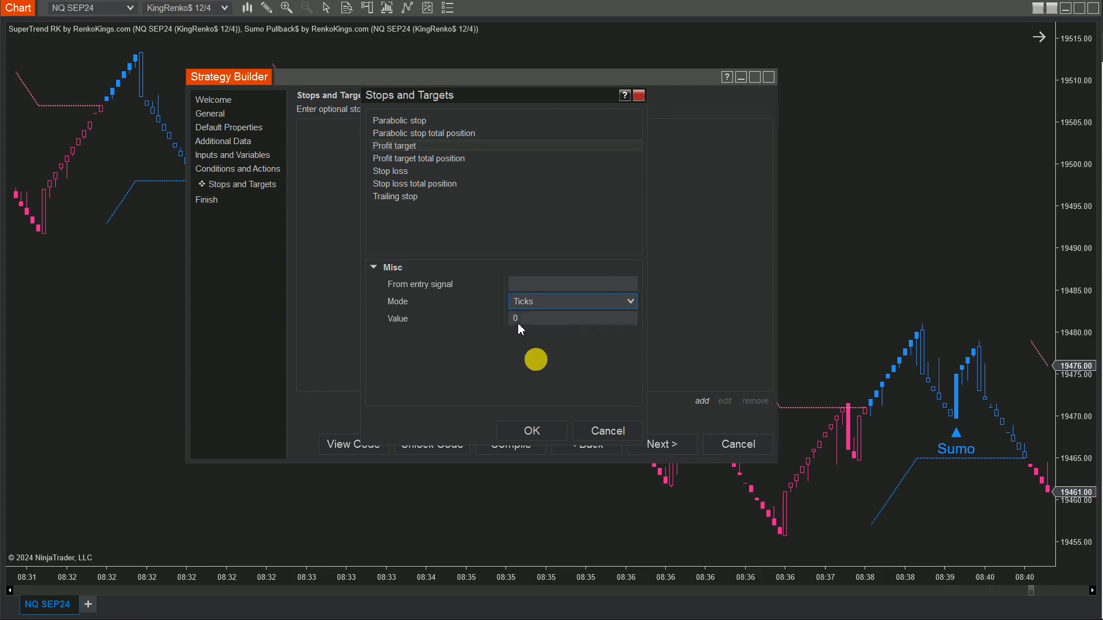
{"action": "type", "text": "100"}
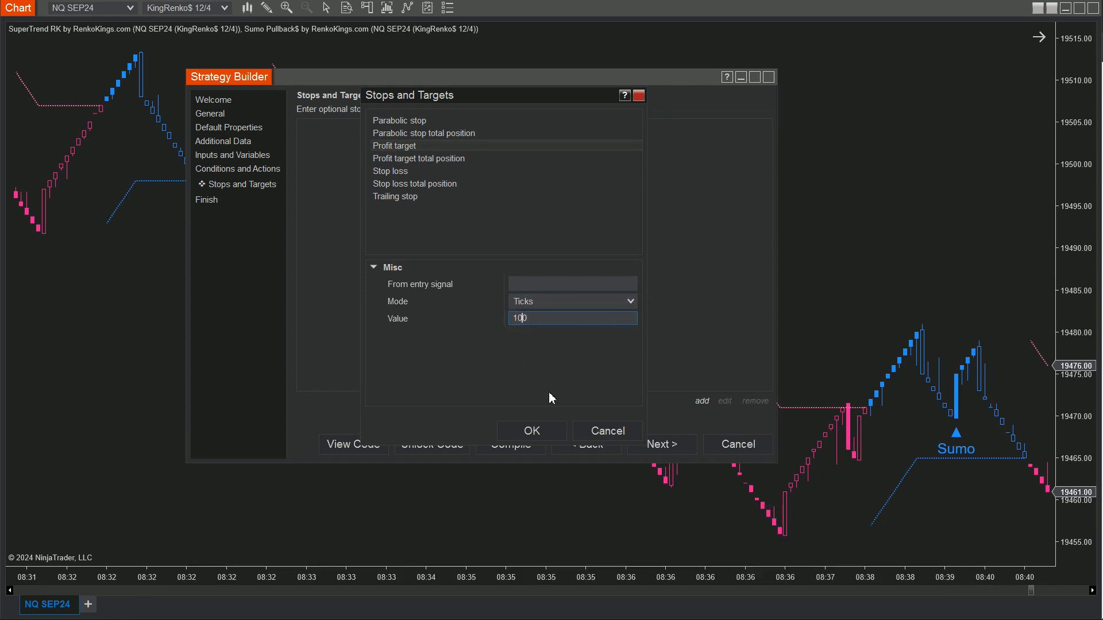
{"action": "left_click", "coordinate": [531, 430]}
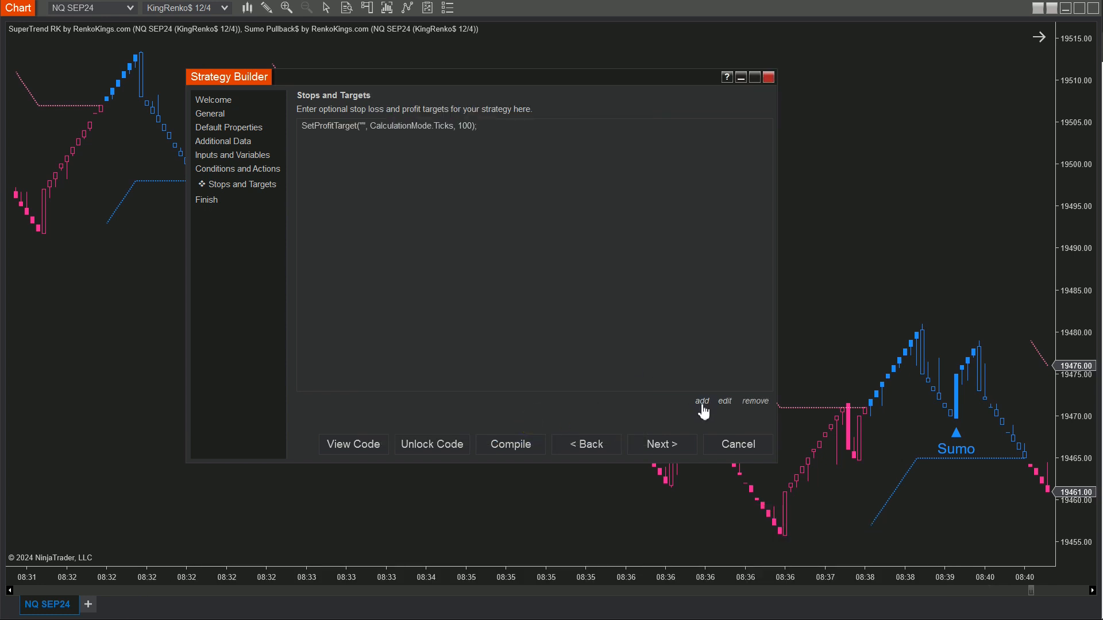
{"action": "left_click", "coordinate": [701, 401]}
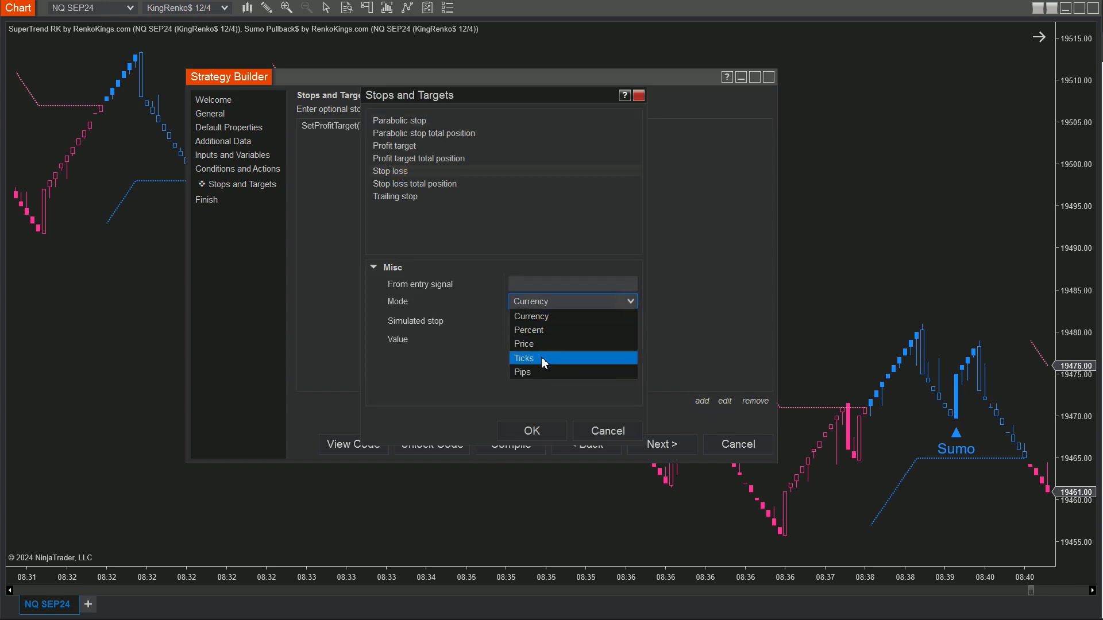
{"action": "left_click", "coordinate": [524, 358]}
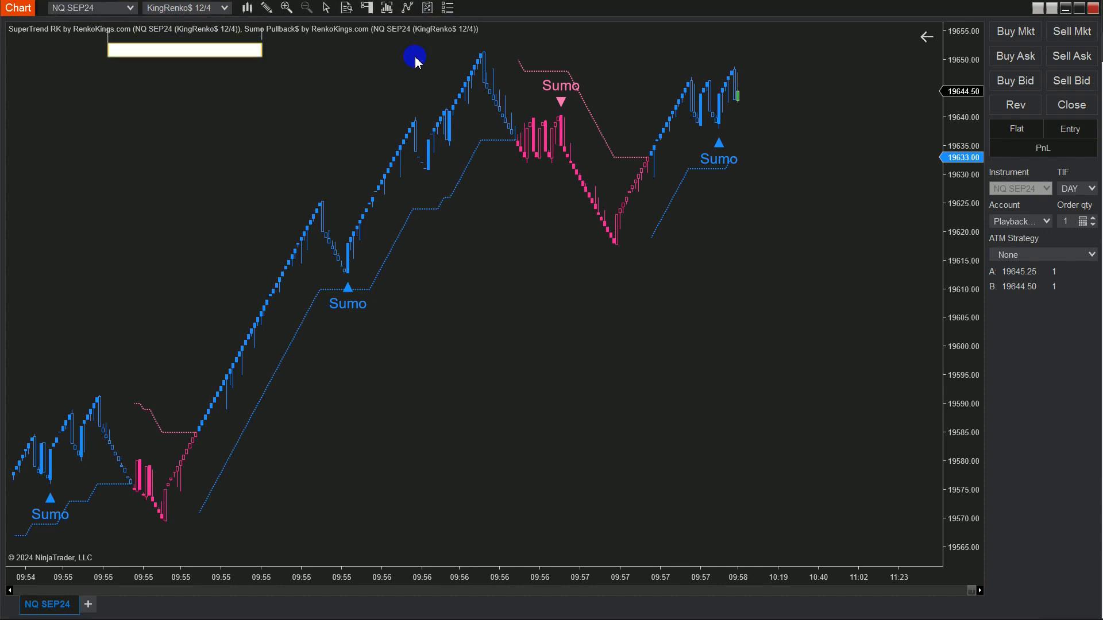
Step: From the NQ SEP24 Renko chart's context menu, configure SumoPullbackSuperTrendRKStrategy in Strategies
{"action": "right_click", "coordinate": [415, 59]}
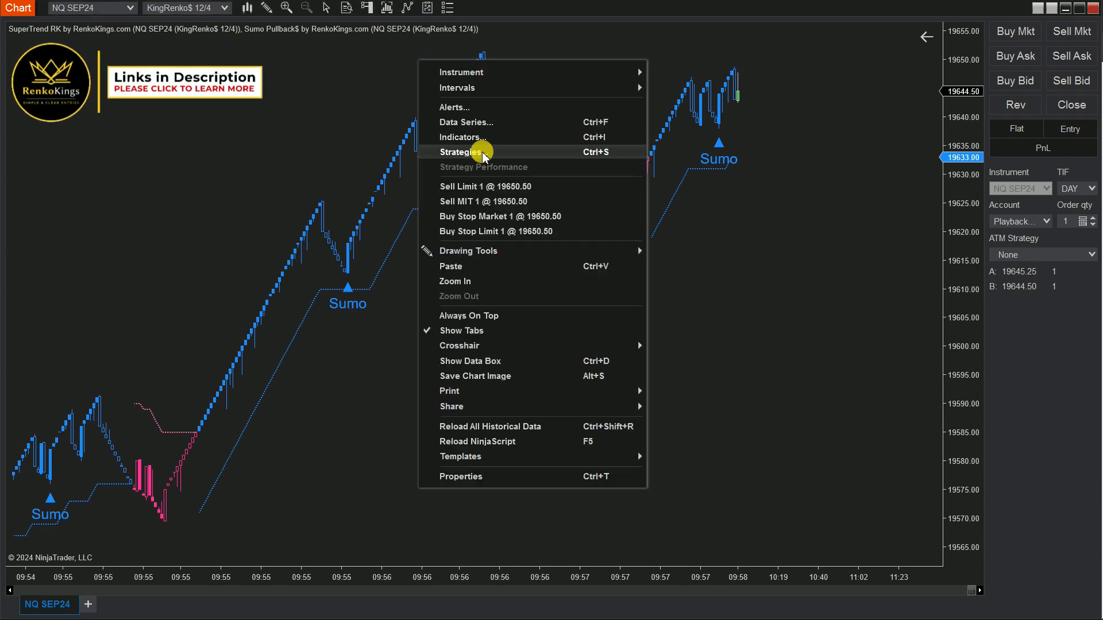
{"action": "left_click", "coordinate": [461, 152]}
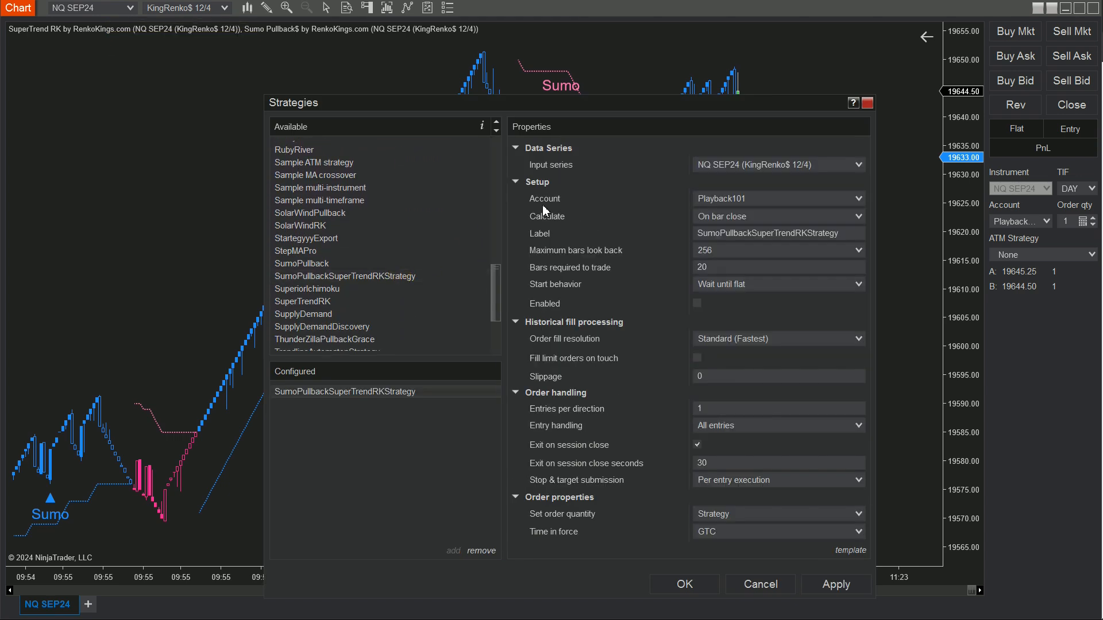
{"action": "mouse_move", "coordinate": [681, 310]}
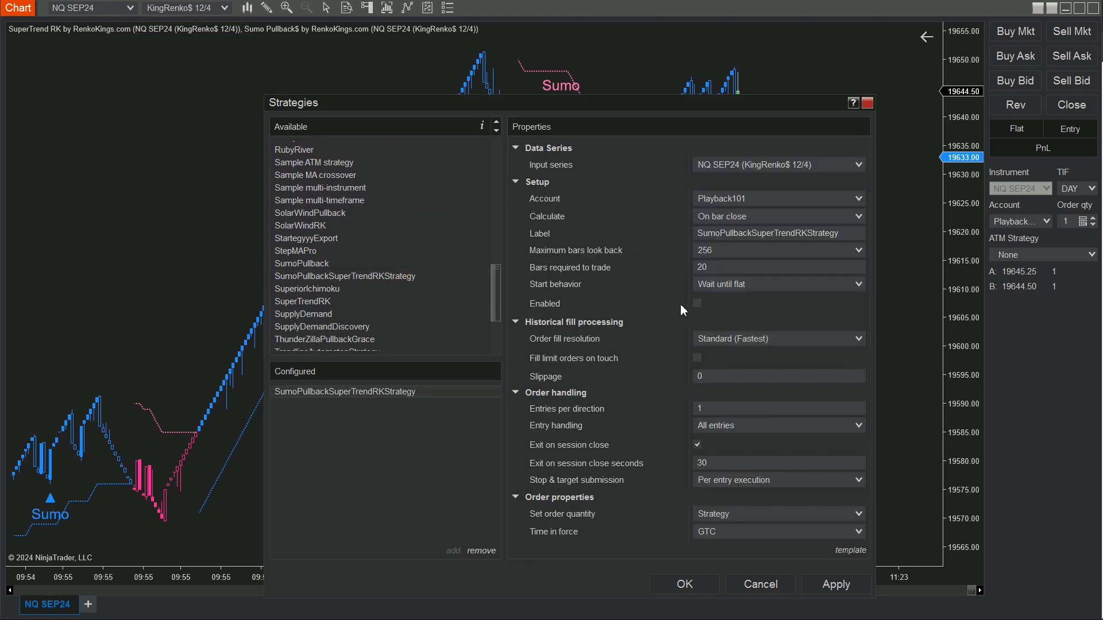